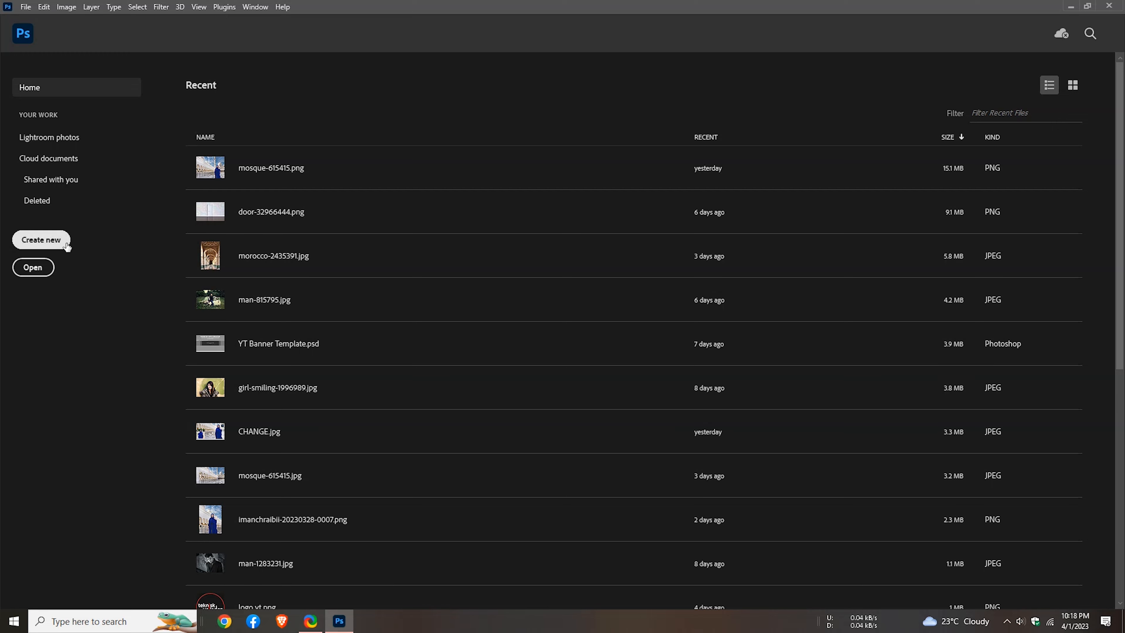
Step: Create a new 3200 × 1800 px document from the recent preset with a white background
left_click(41, 239)
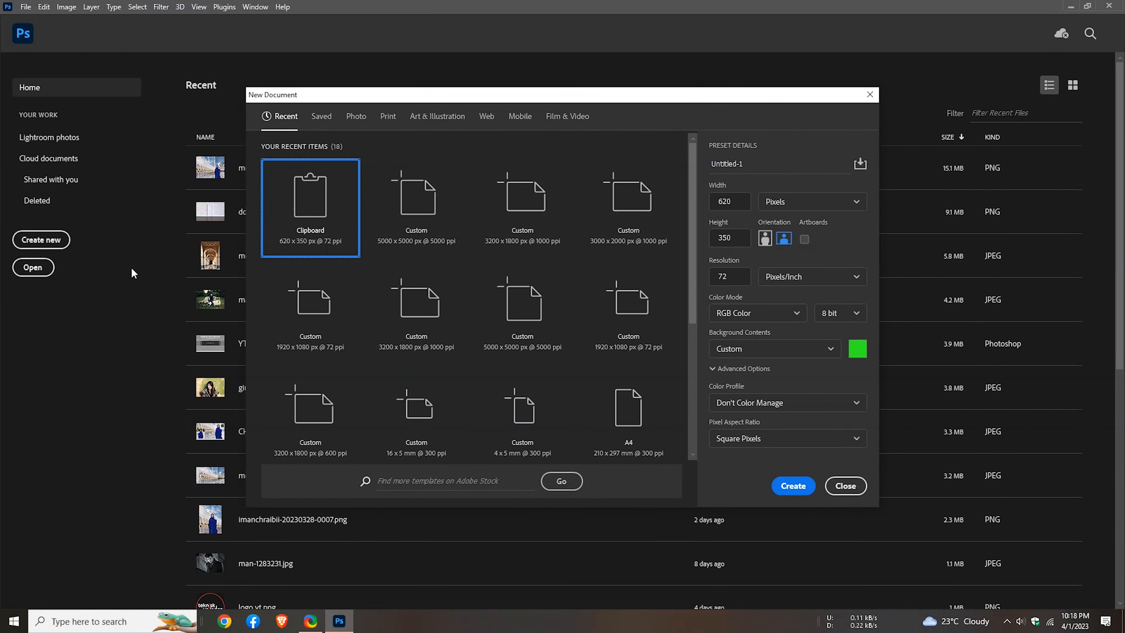
left_click(522, 208)
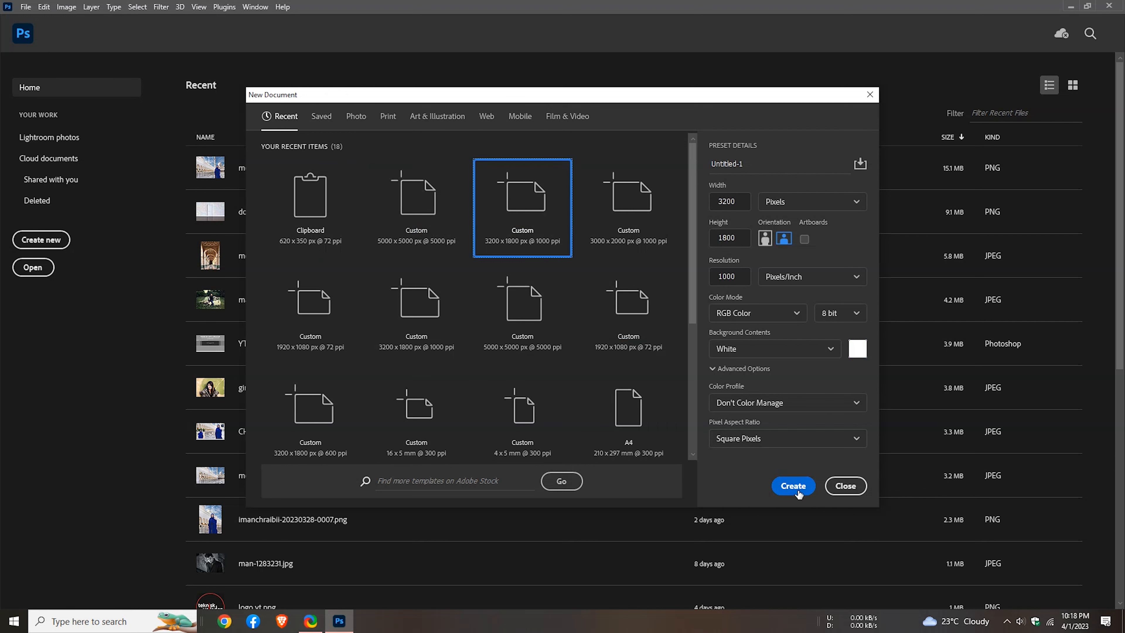
left_click(792, 486)
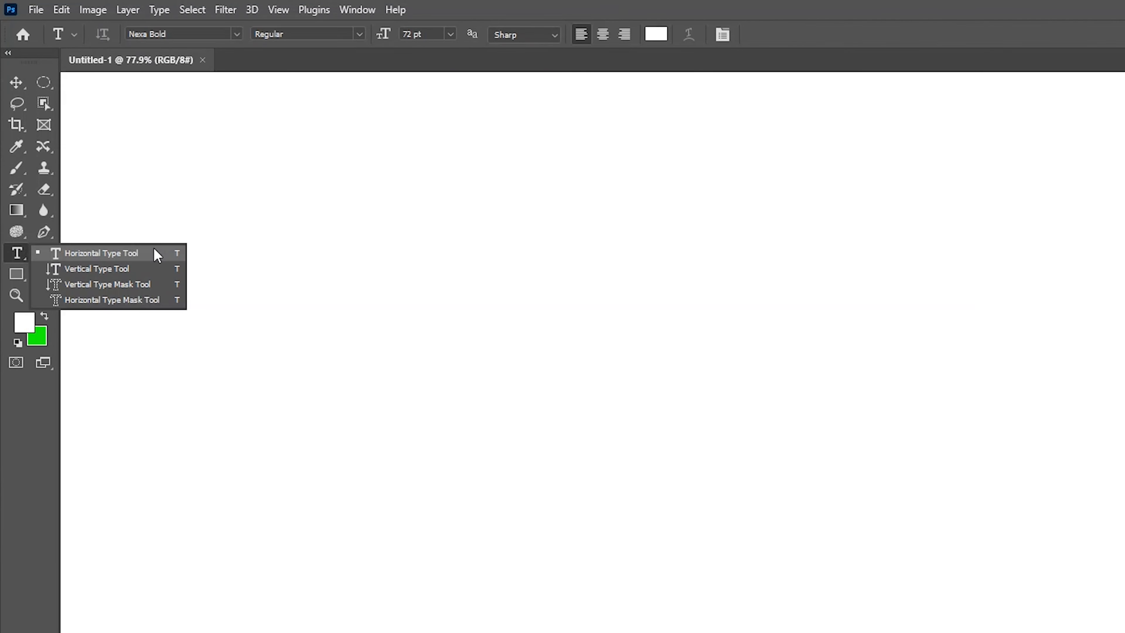
Step: Set the Horizontal Type Tool to Bebas Neue Bold and start choosing purple #7f0ce1 as the text colour
left_click(98, 253)
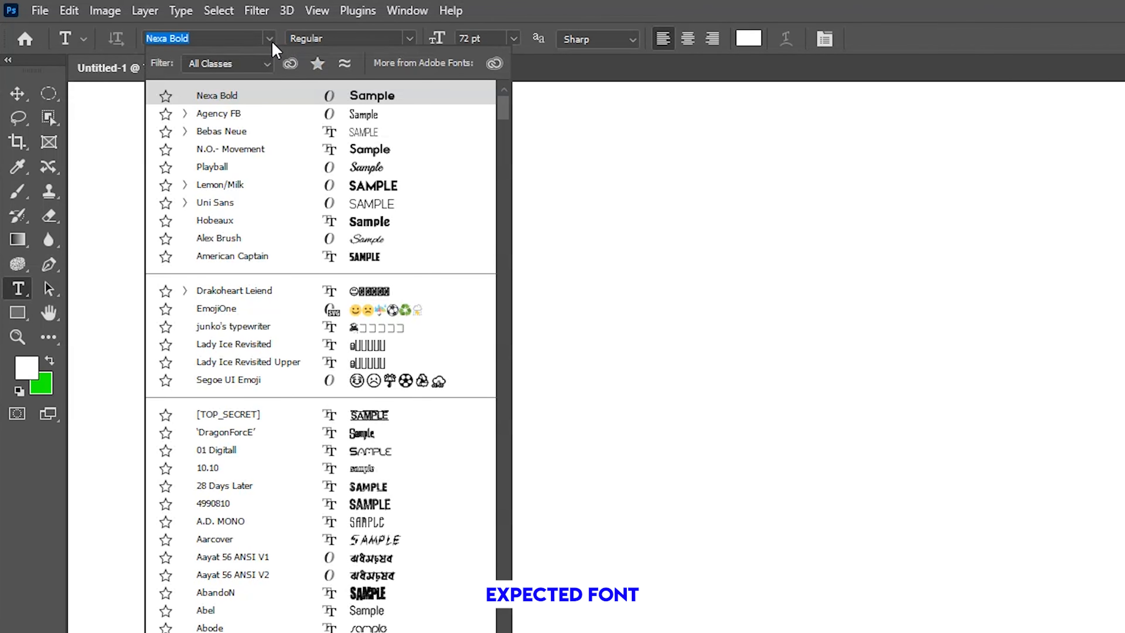
left_click(221, 131)
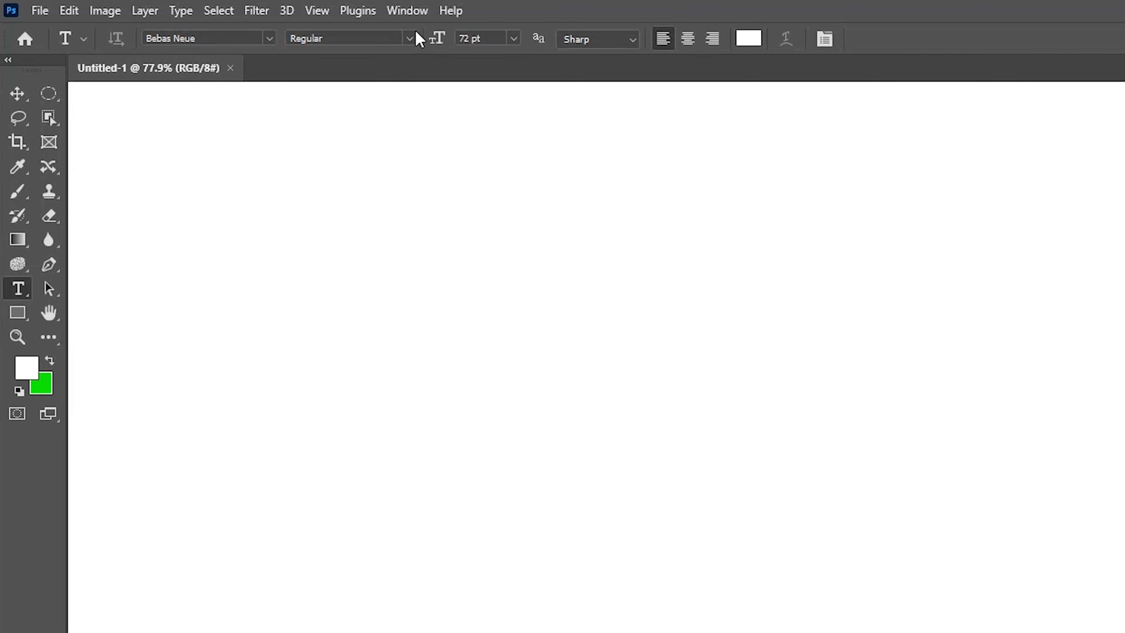
left_click(410, 38)
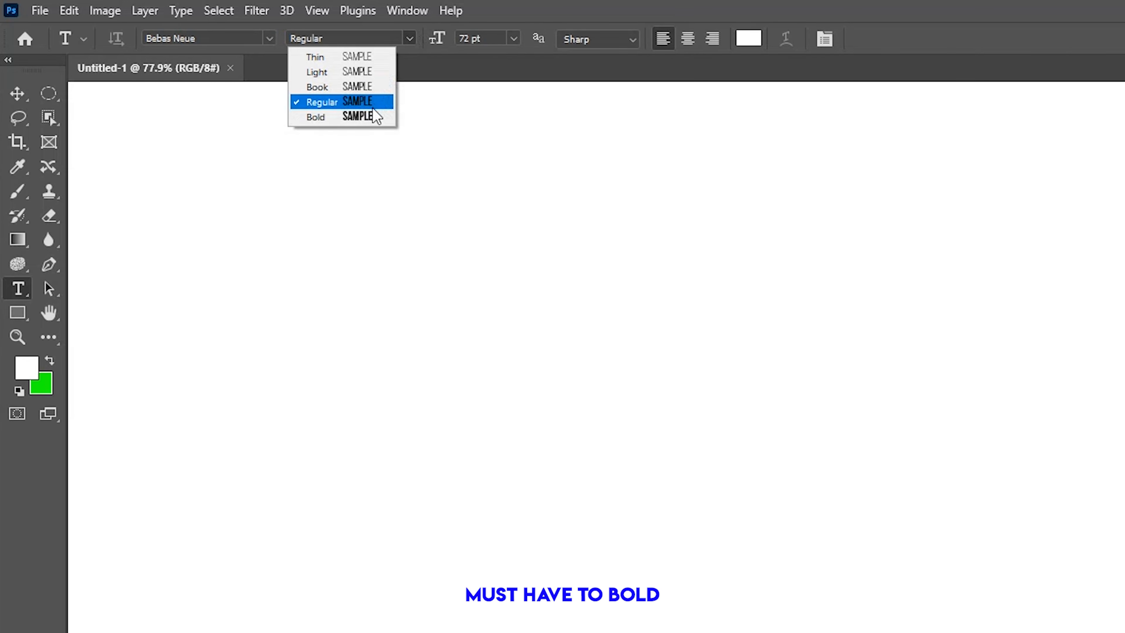
left_click(315, 117)
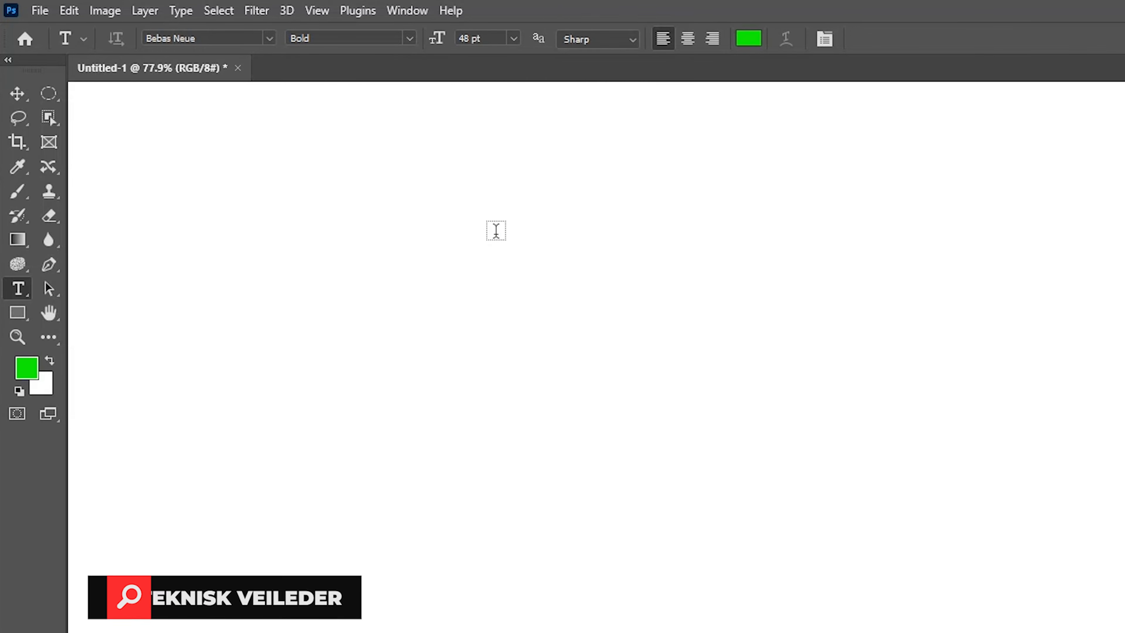
left_click(26, 367)
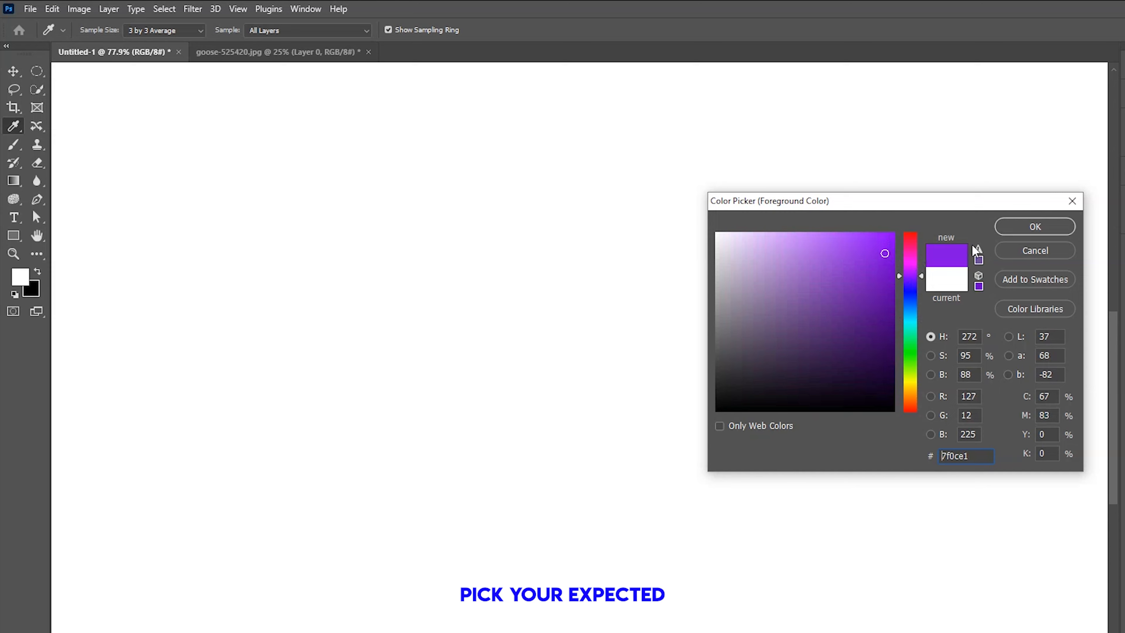
Step: Add the word TEKNISK as a purple text layer in the upper part of the canvas
left_click(1033, 227)
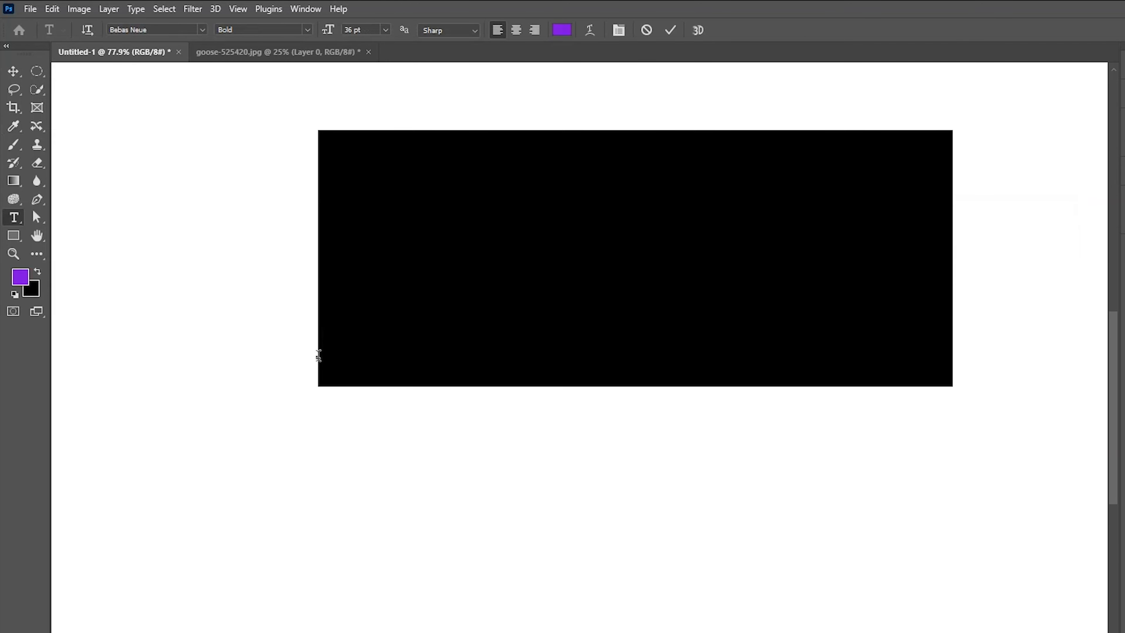
type("TEK")
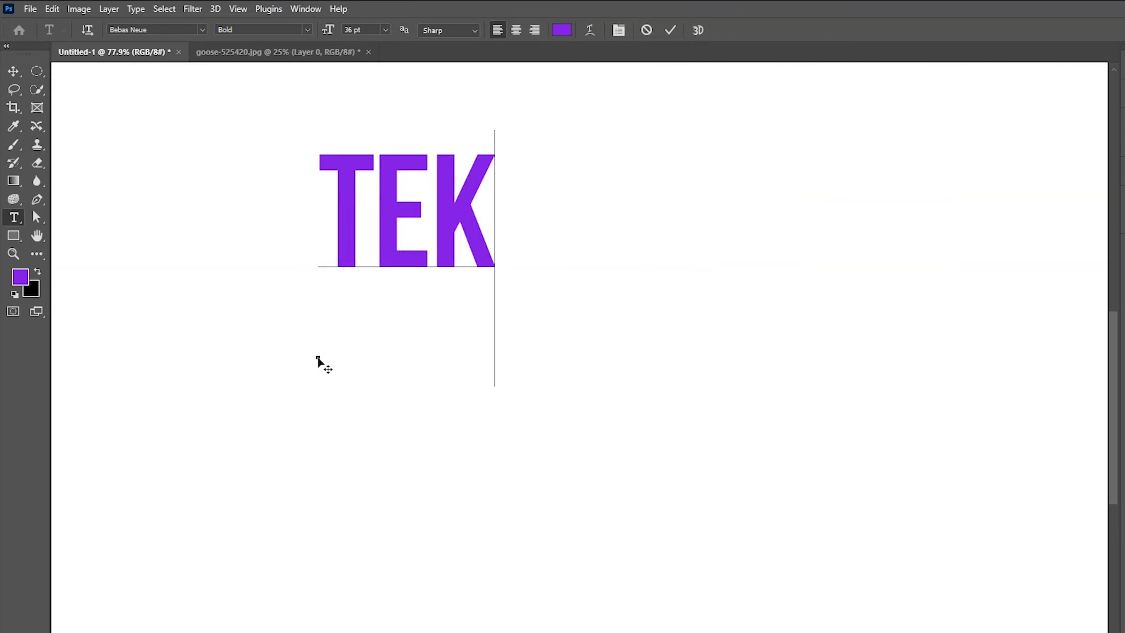
type("NISK")
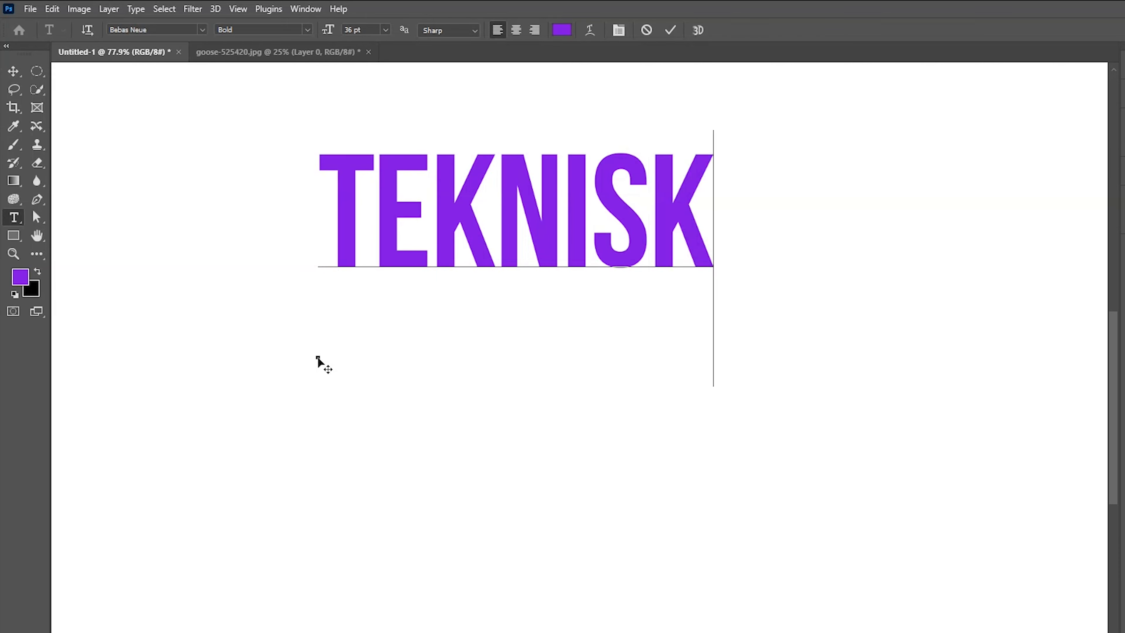
mouse_move(671, 30)
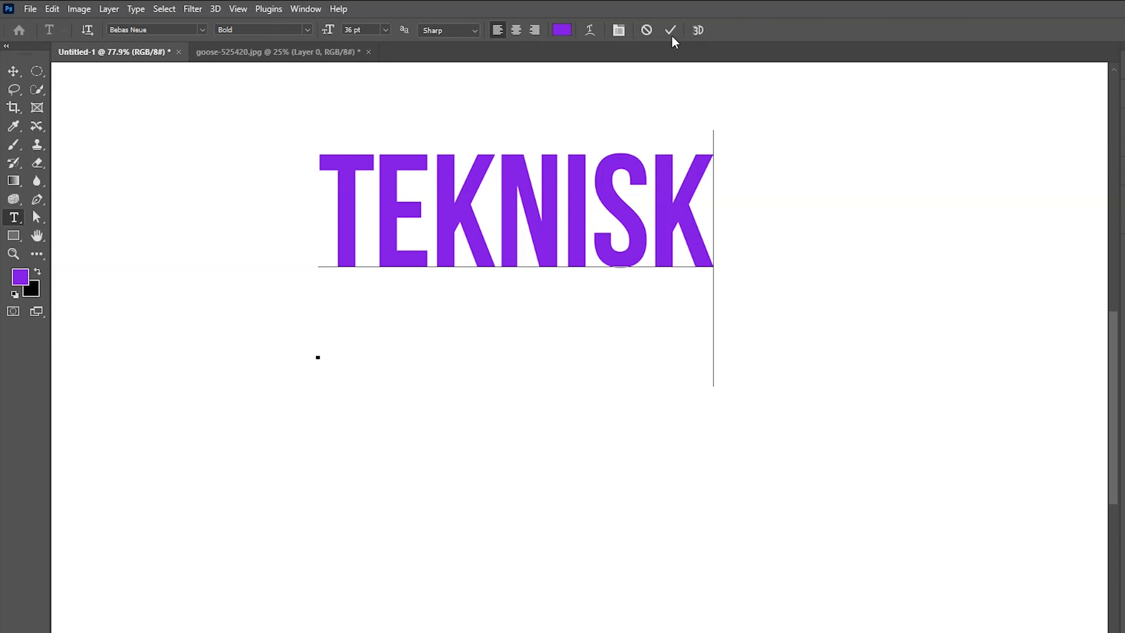
left_click(669, 30)
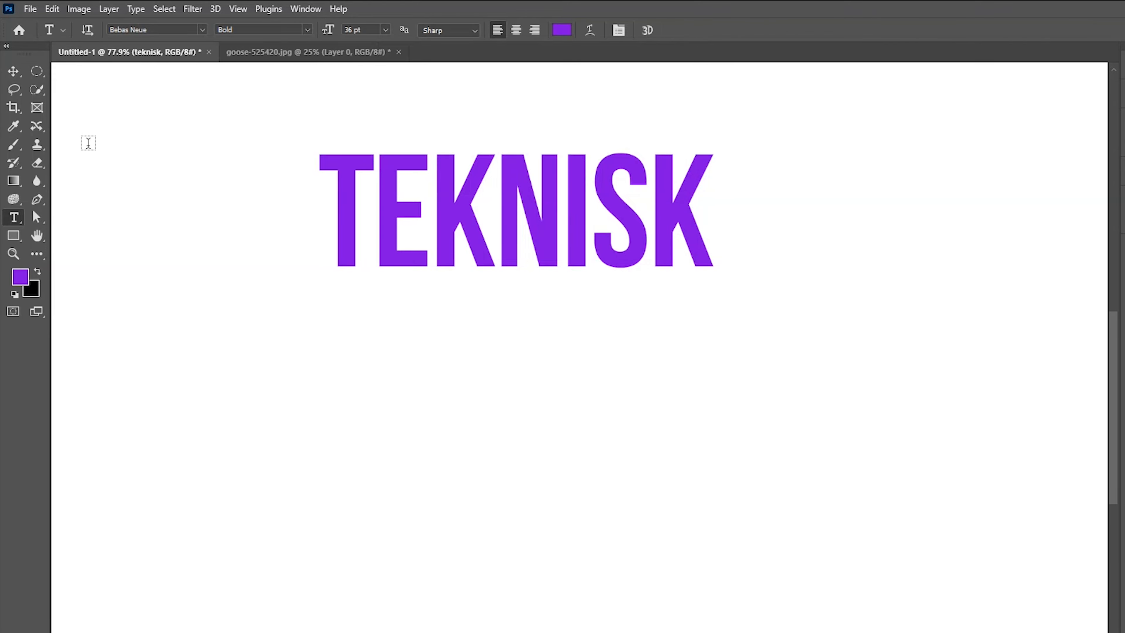
left_click(13, 71)
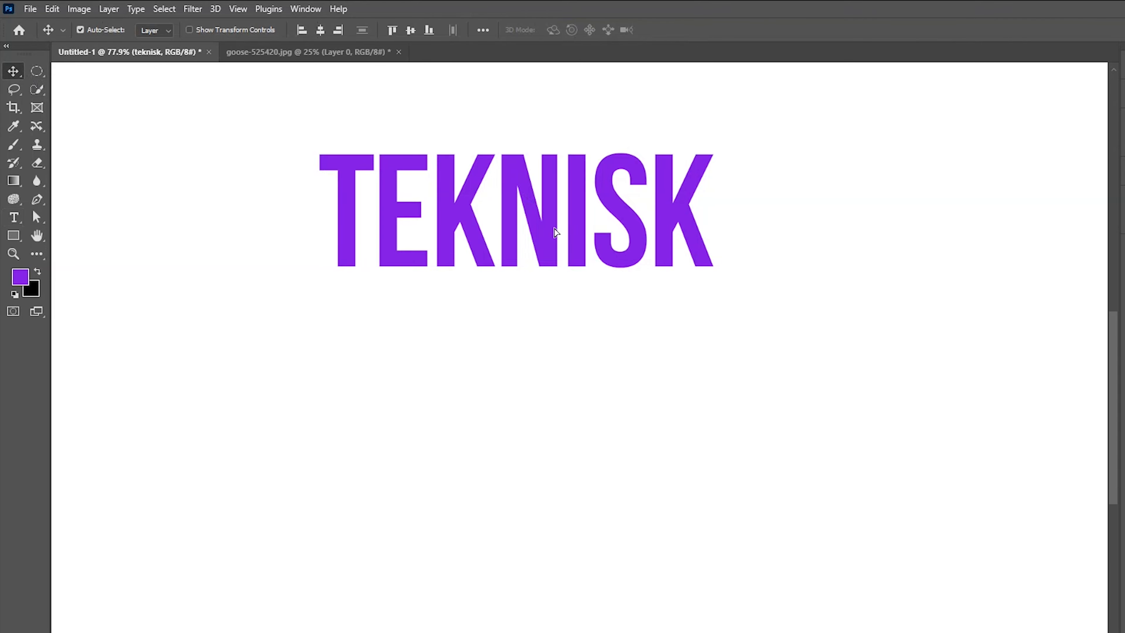
Step: Scale TEKNISK up to about 183% with Free Transform and commit it
key("ctrl+t")
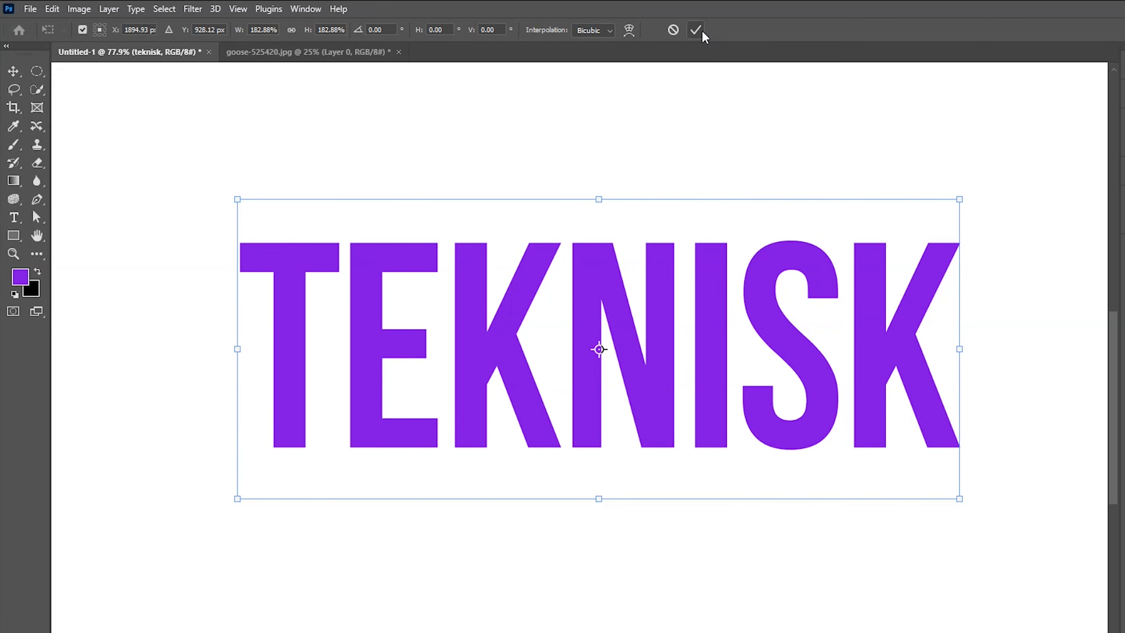
left_click(694, 30)
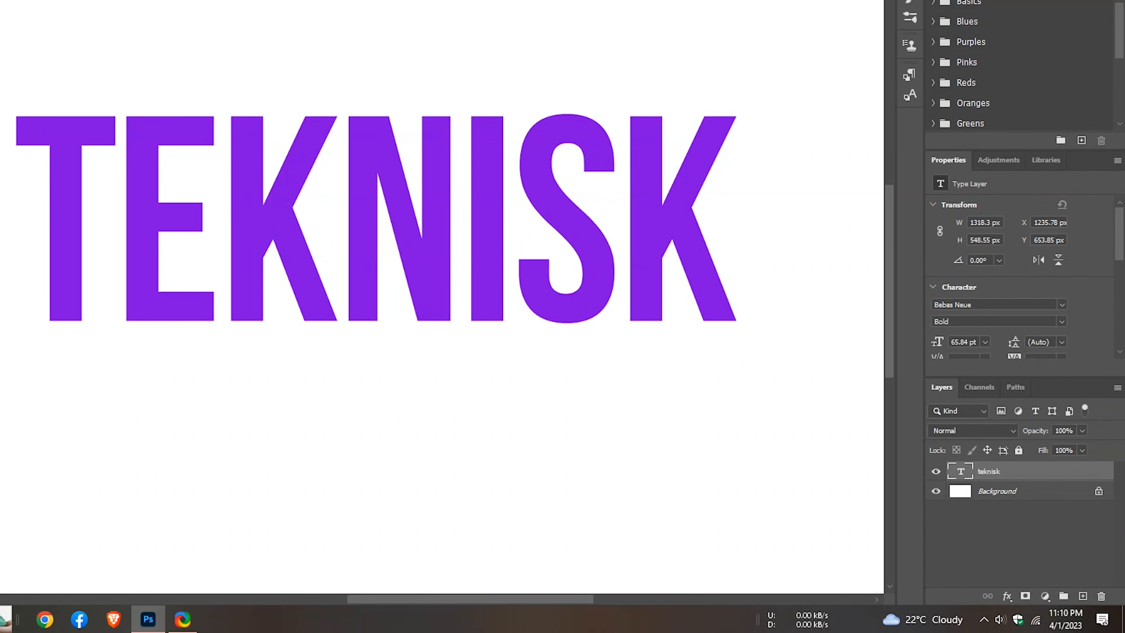
Step: Convert the teknisk text layer into a smart object from the layer's options
right_click(988, 470)
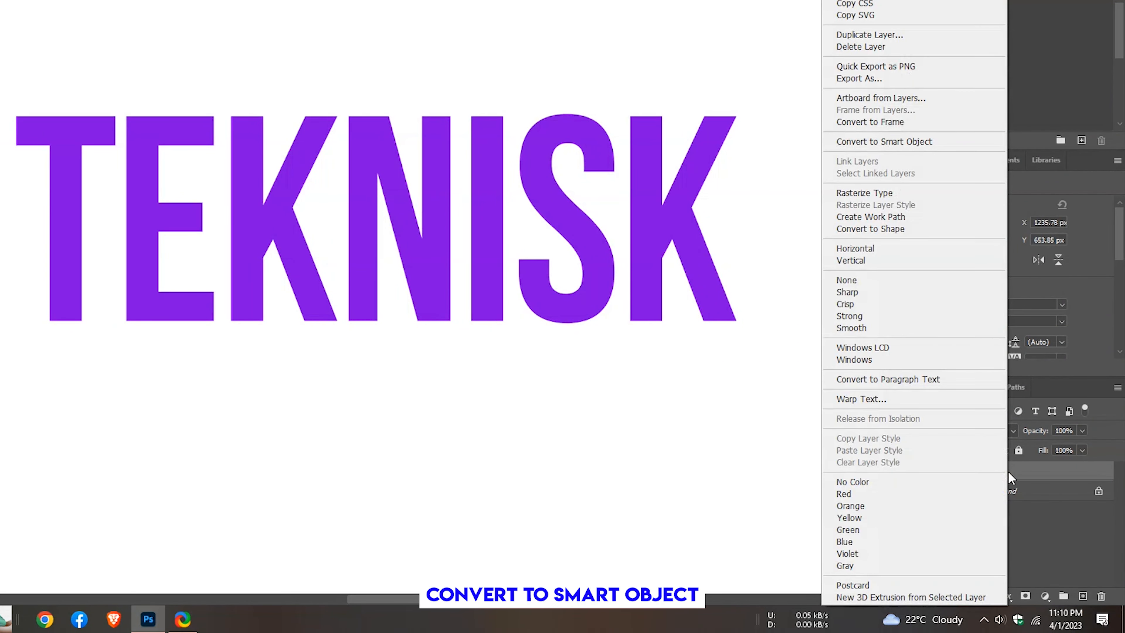
mouse_move(990, 184)
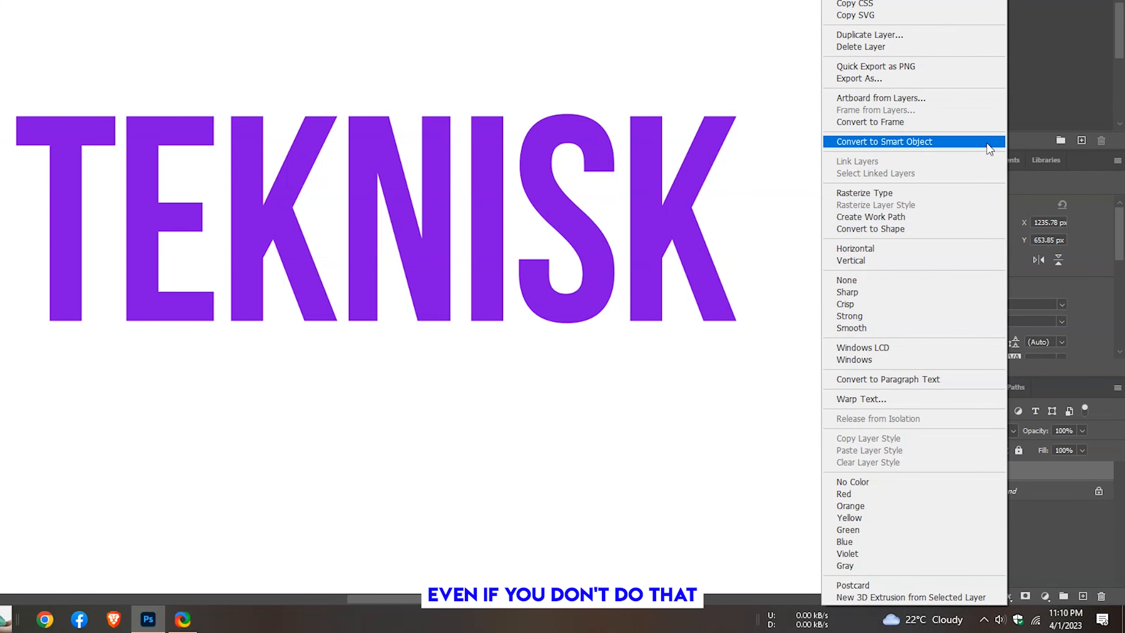
left_click(883, 141)
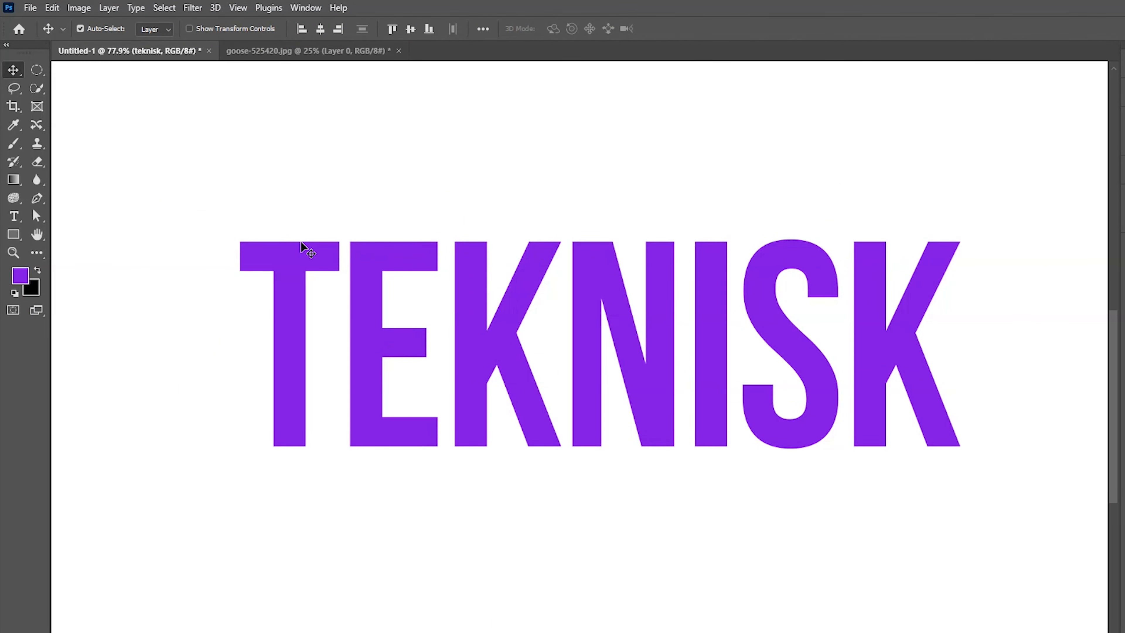
mouse_move(49, 204)
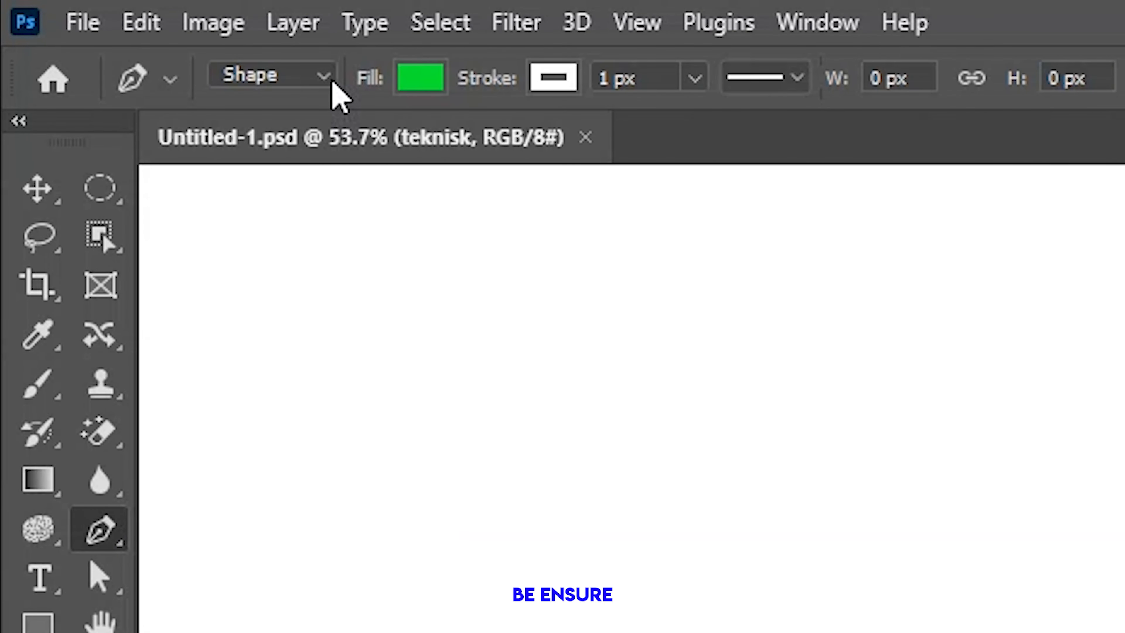
Step: With the Pen Tool in Path mode, place anchor points enclosing the lower, slanted part of TEKNISK
left_click(272, 76)
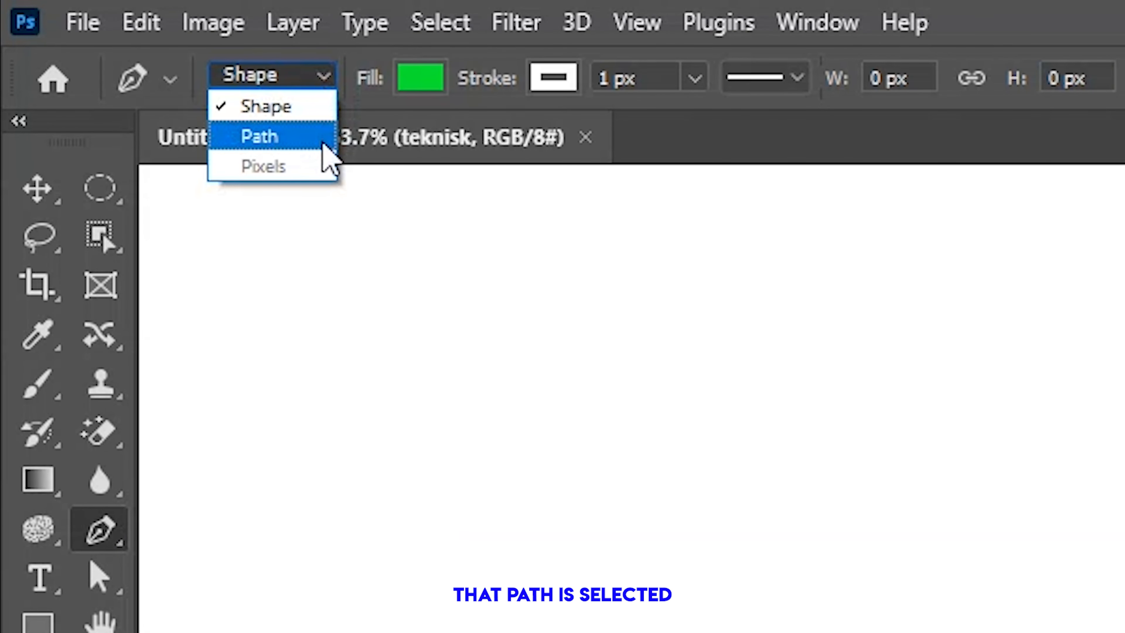
left_click(260, 137)
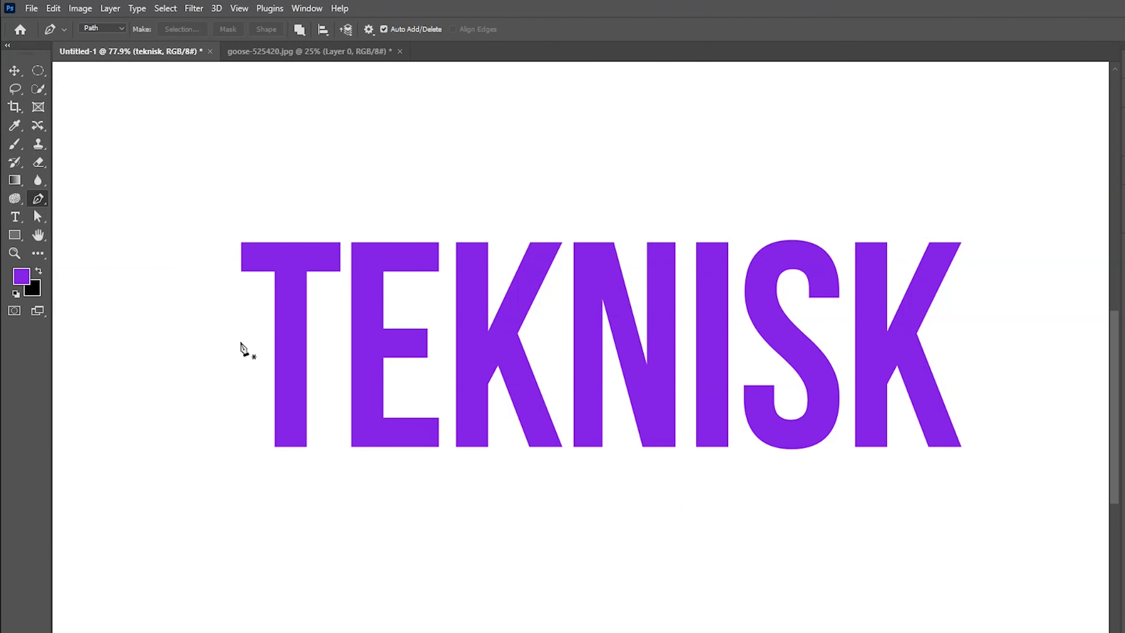
left_click(169, 364)
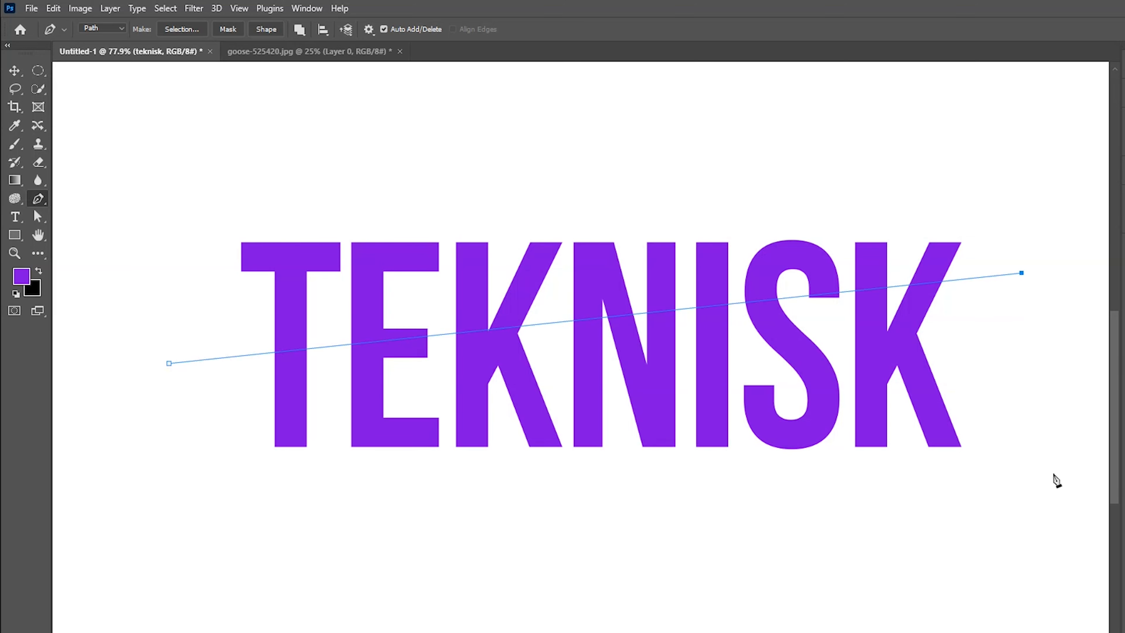
left_click(223, 536)
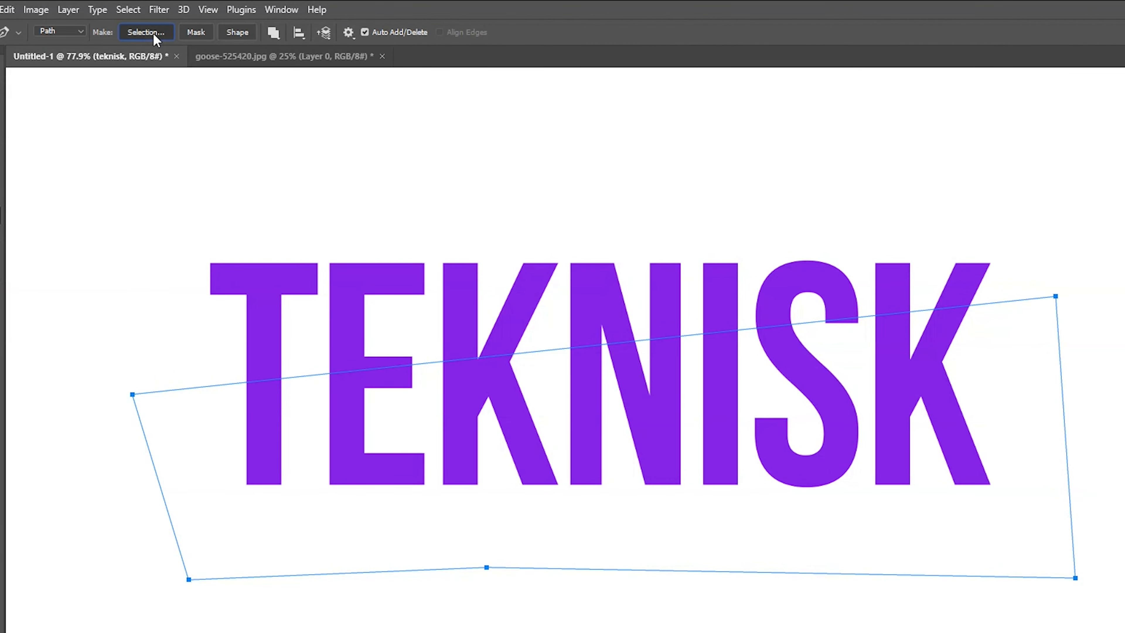
Step: Make the closed path a new selection with feather radius 0
left_click(146, 32)
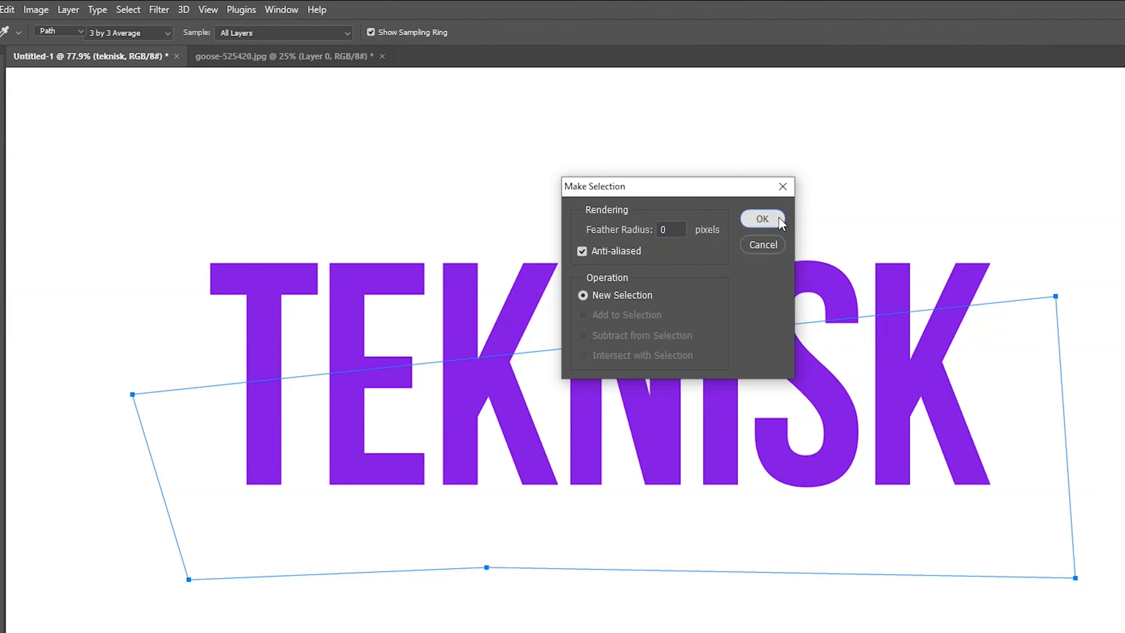
left_click(761, 219)
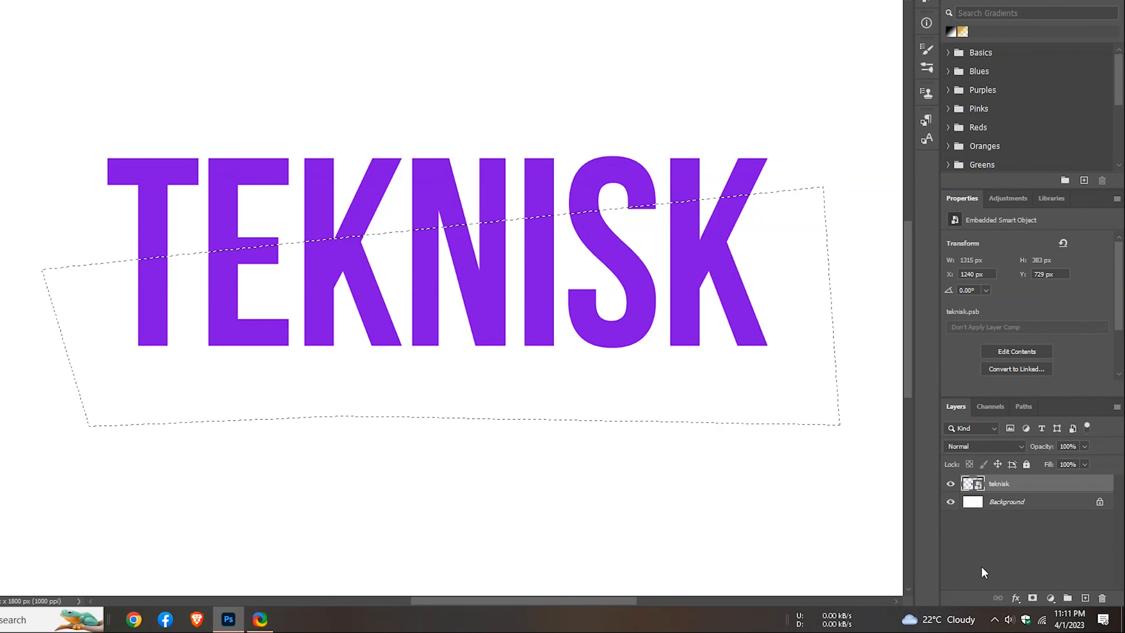
mouse_move(1034, 598)
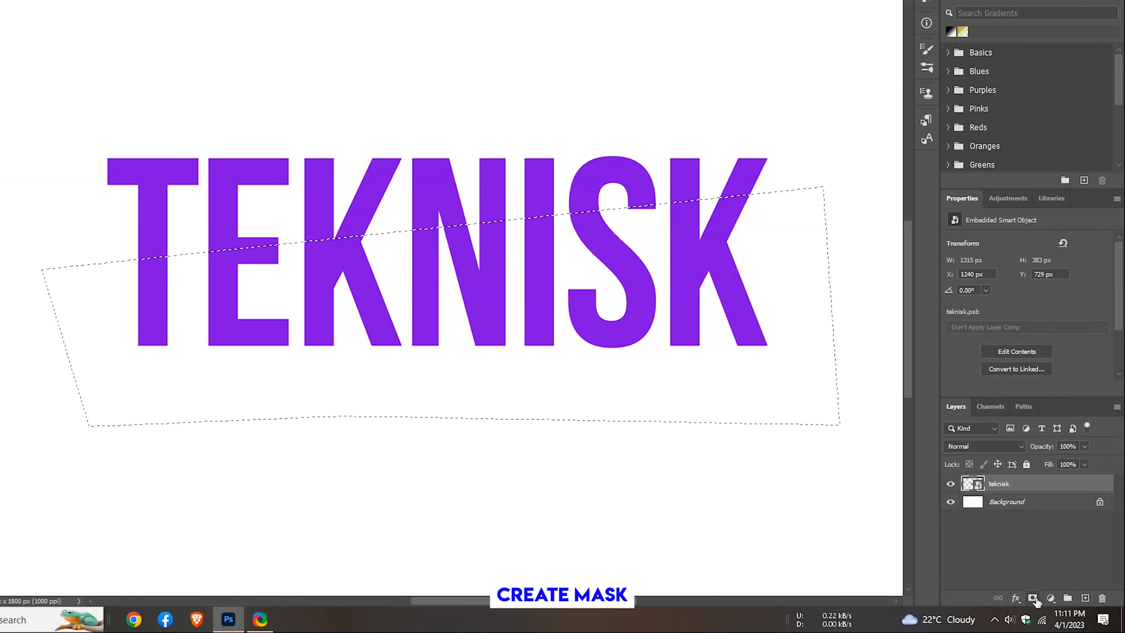
Step: Mask TEKNISK with the selection, commit its smaller resize at the top, and return to adding text
left_click(1049, 598)
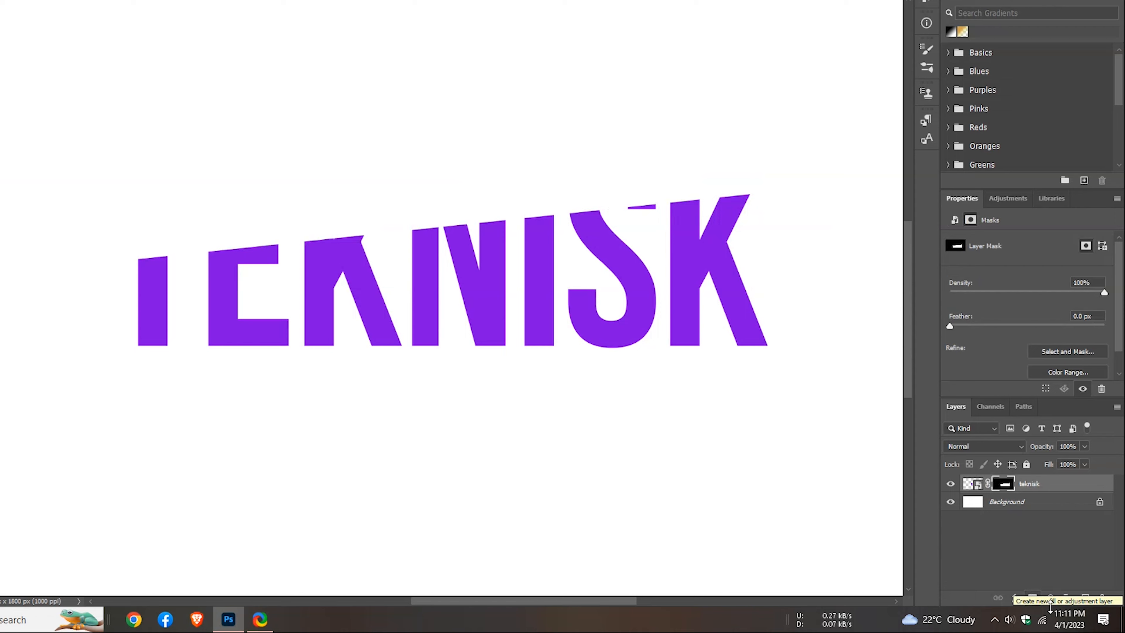
mouse_move(1097, 418)
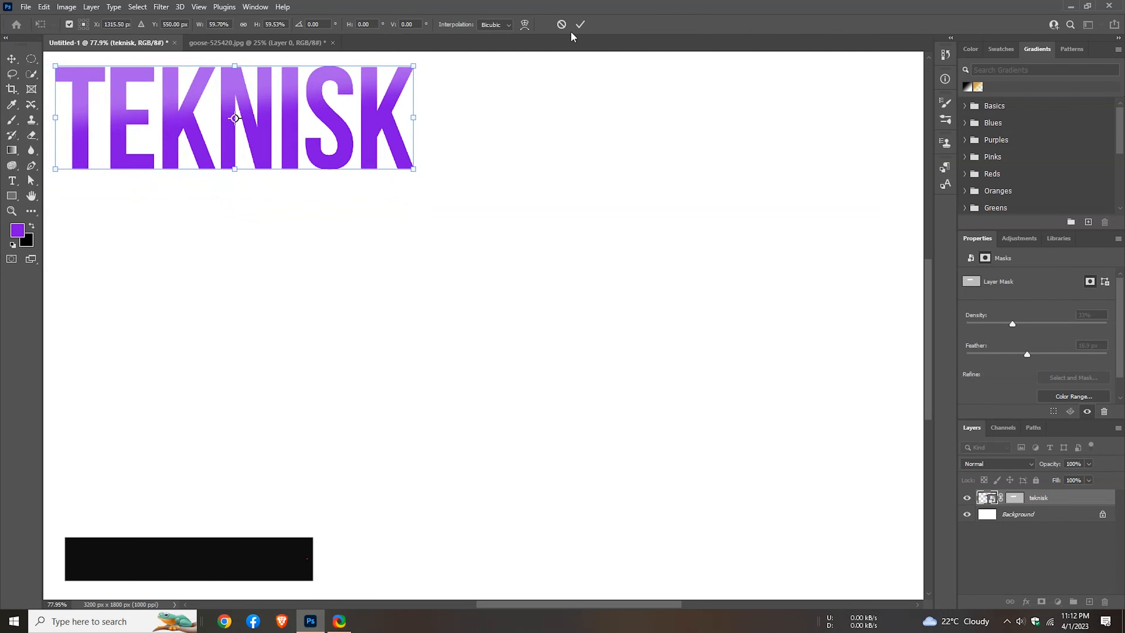
left_click(580, 24)
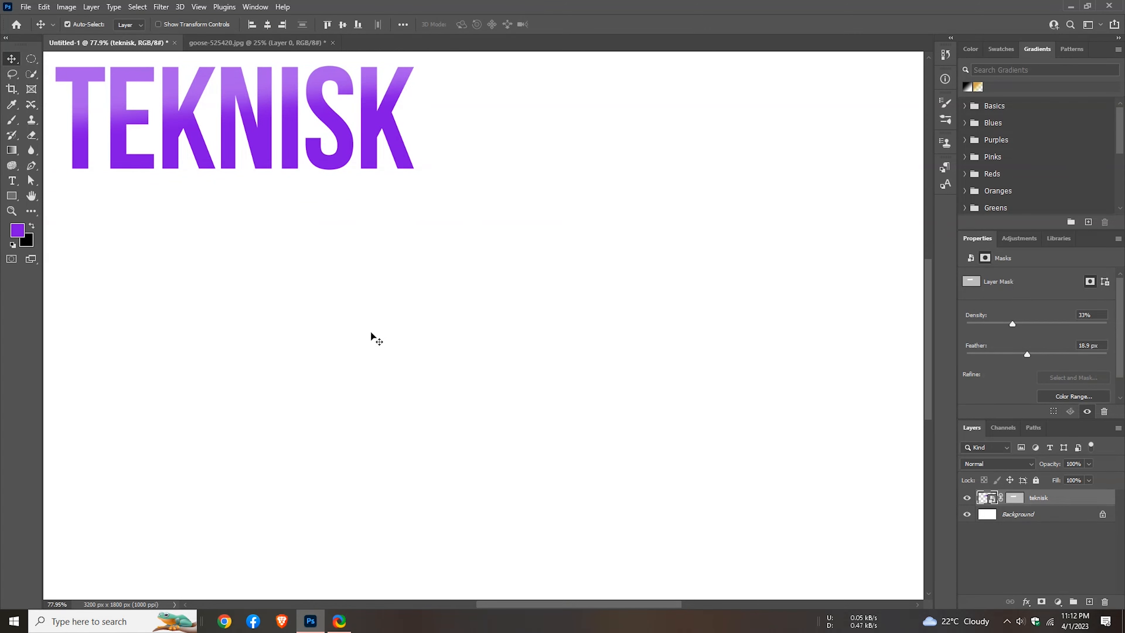
left_click(12, 180)
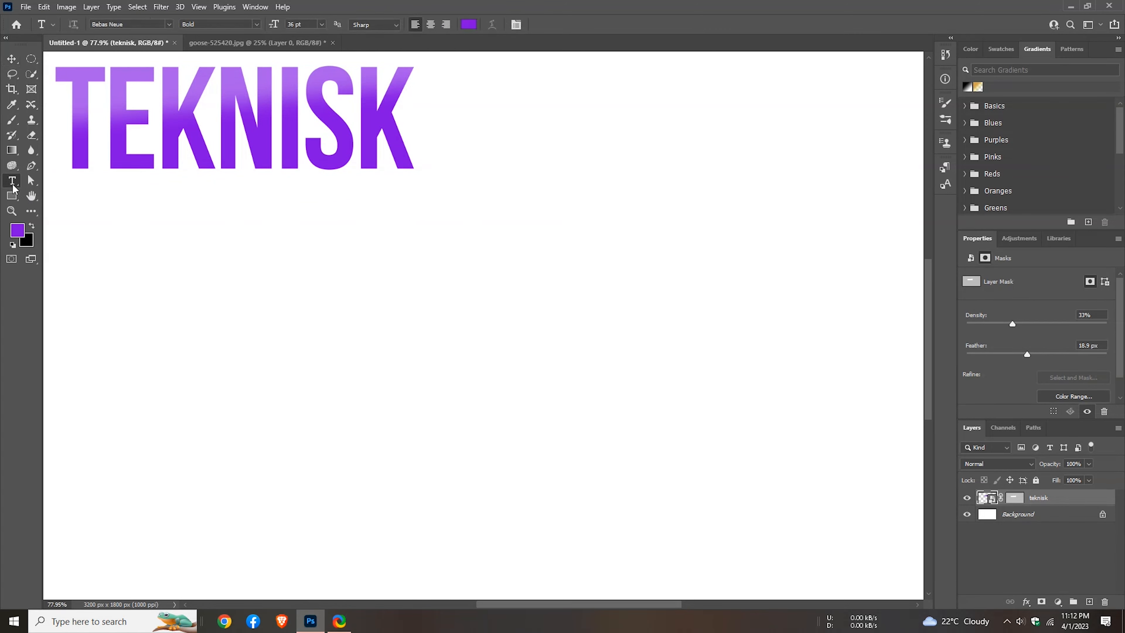
Step: Pick a bright green as the foreground colour for the next word
left_click(17, 230)
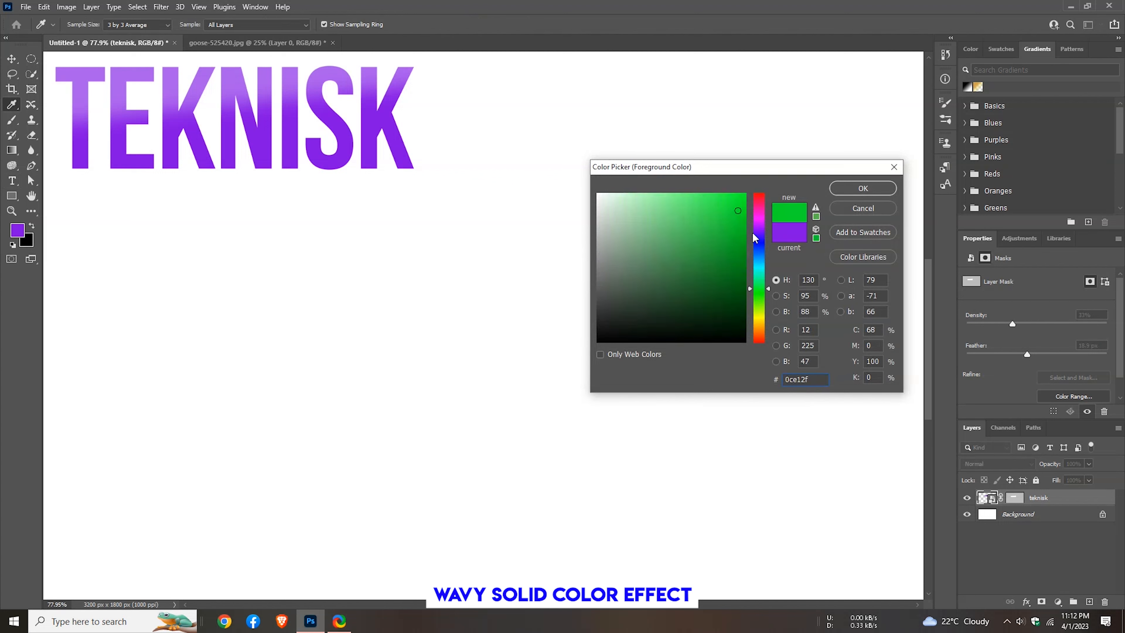
left_click(740, 199)
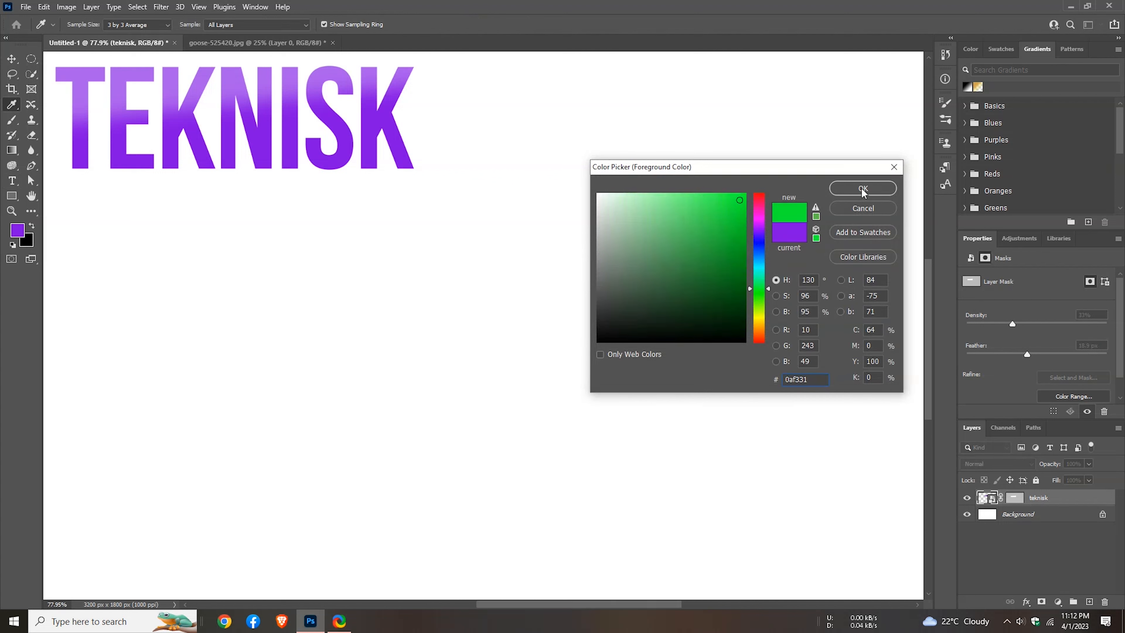
left_click(862, 188)
type("VE")
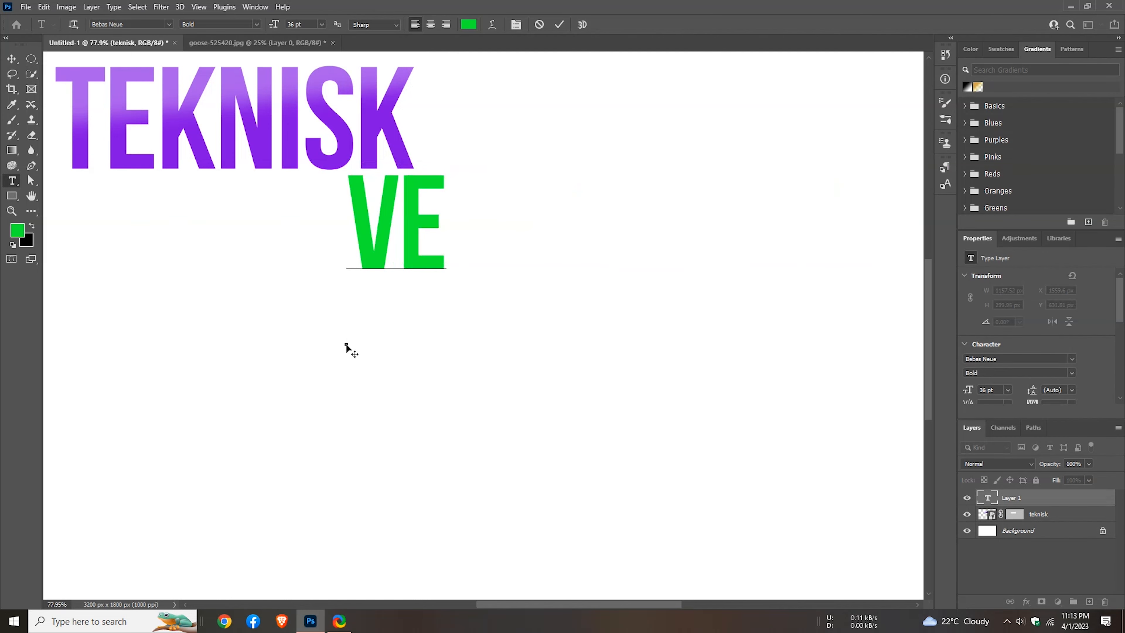
Step: Finish typing VEILEDER in green beneath TEKNISK and commit the text layer
type("IL")
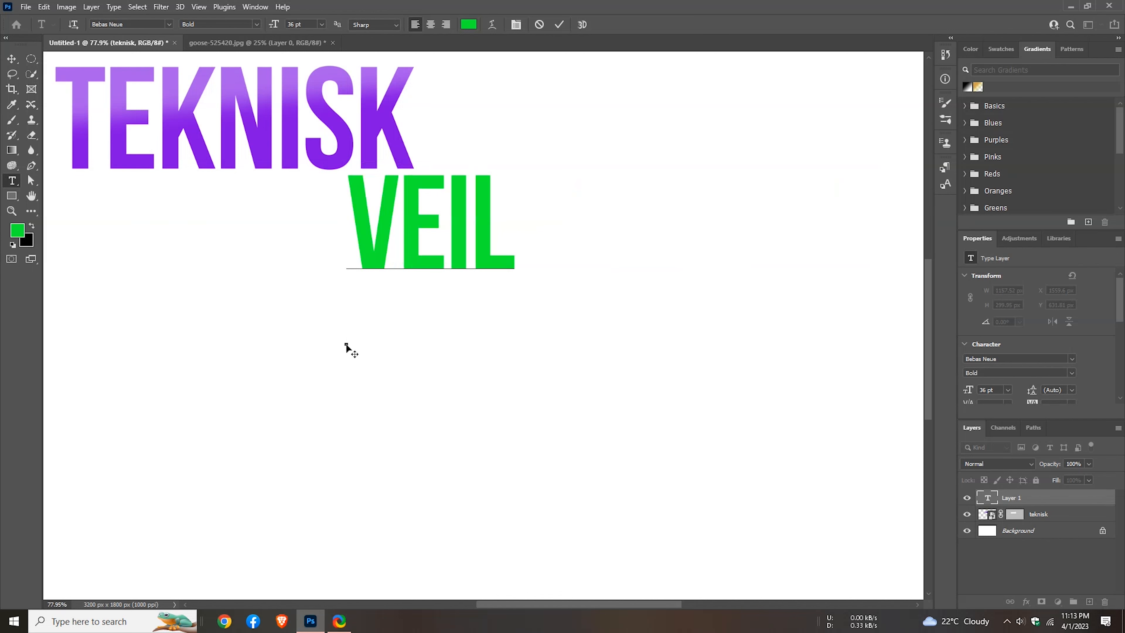
type("EDER")
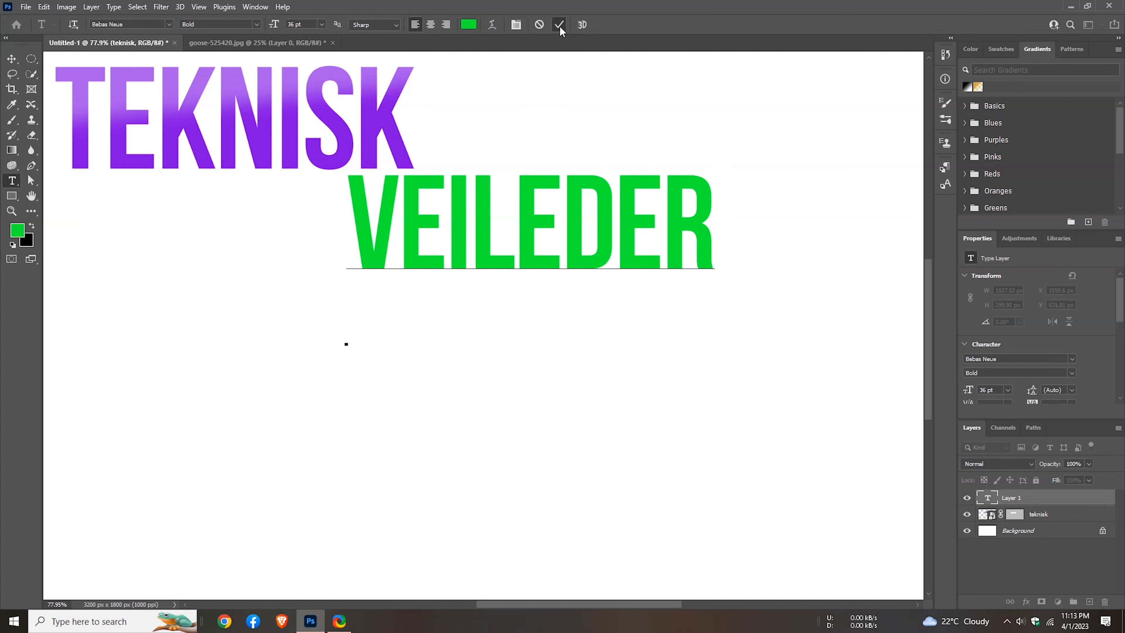
left_click(559, 25)
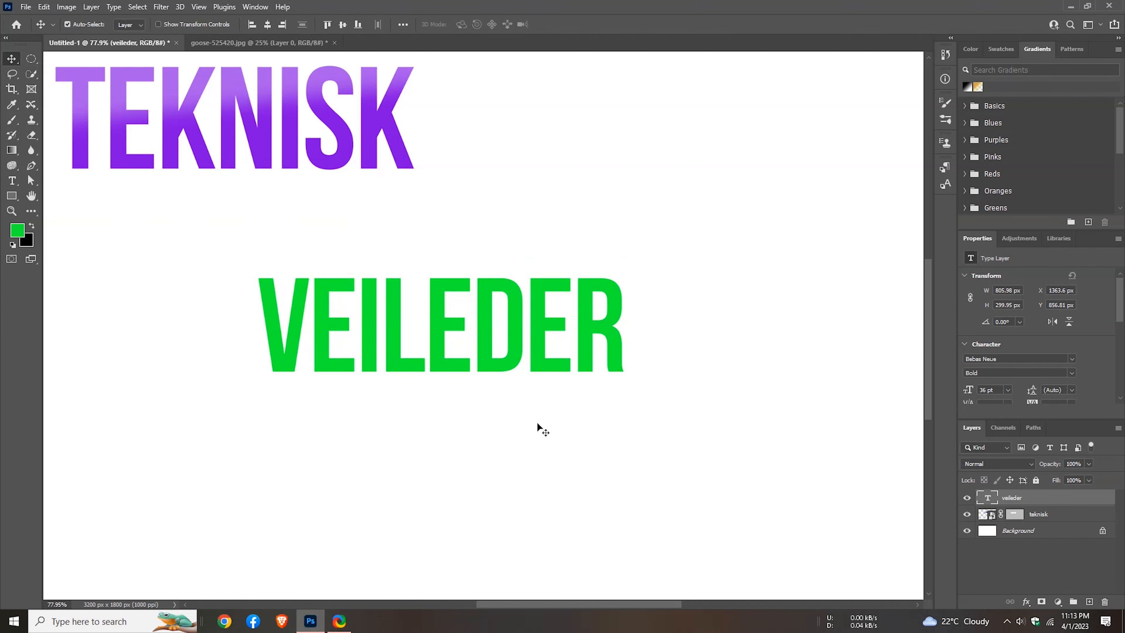
Step: Enlarge the VEILEDER smart object with Free Transform and hide the original layer under its duplicate
key("ctrl+t")
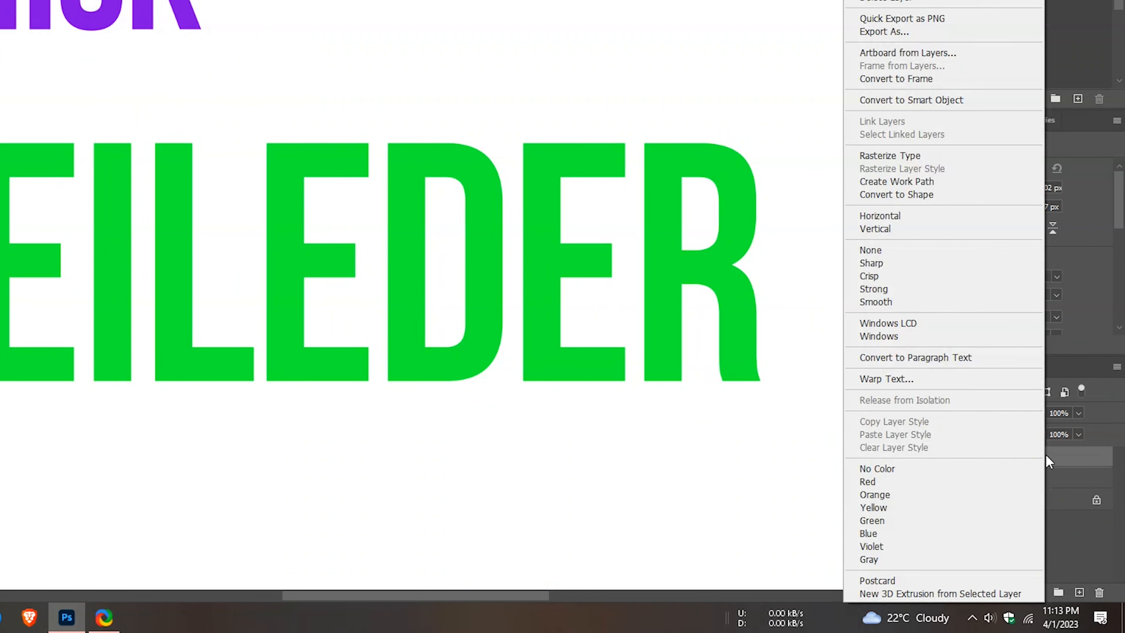
mouse_move(1022, 129)
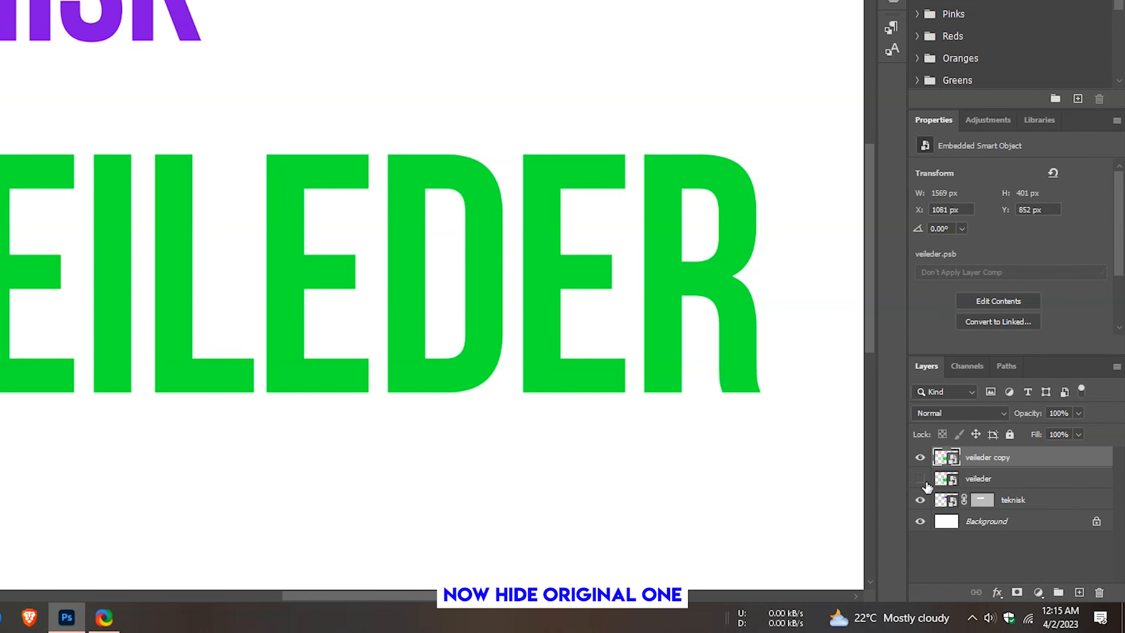
left_click(920, 479)
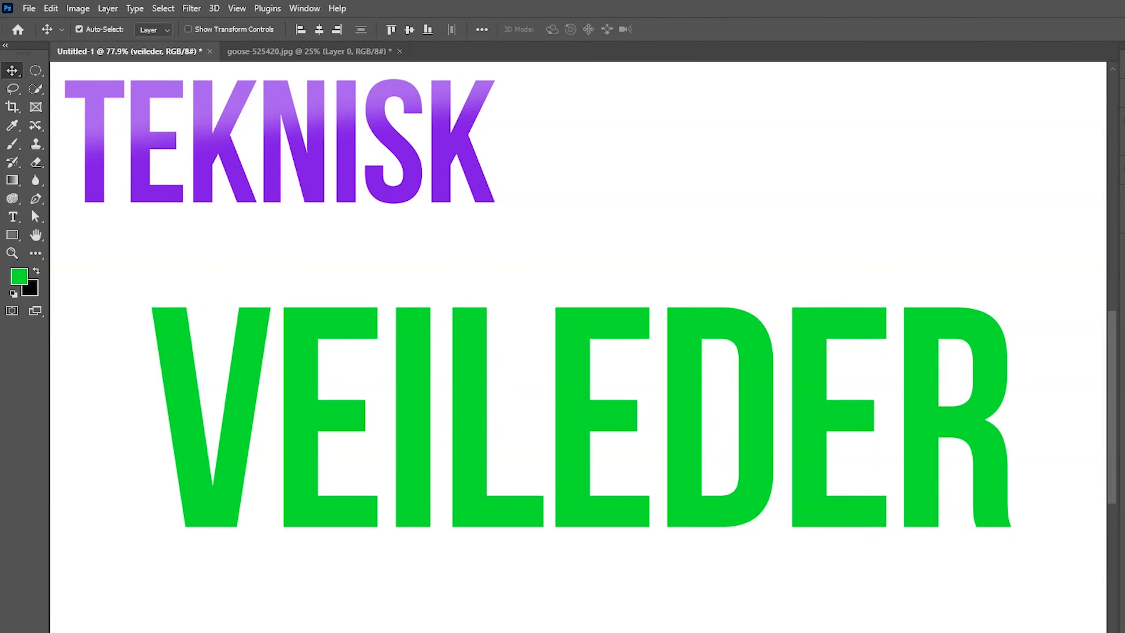
mouse_move(74, 215)
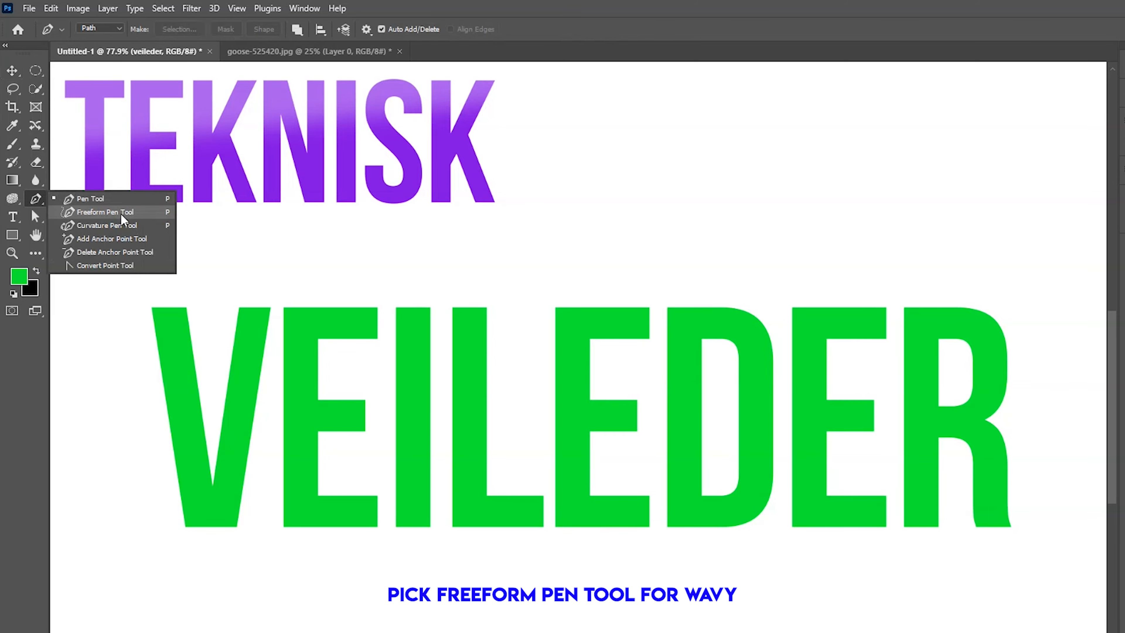
Step: Draw a wavy closed Freeform Pen path with Curve Fit 10 px and turn it into a selection
left_click(106, 212)
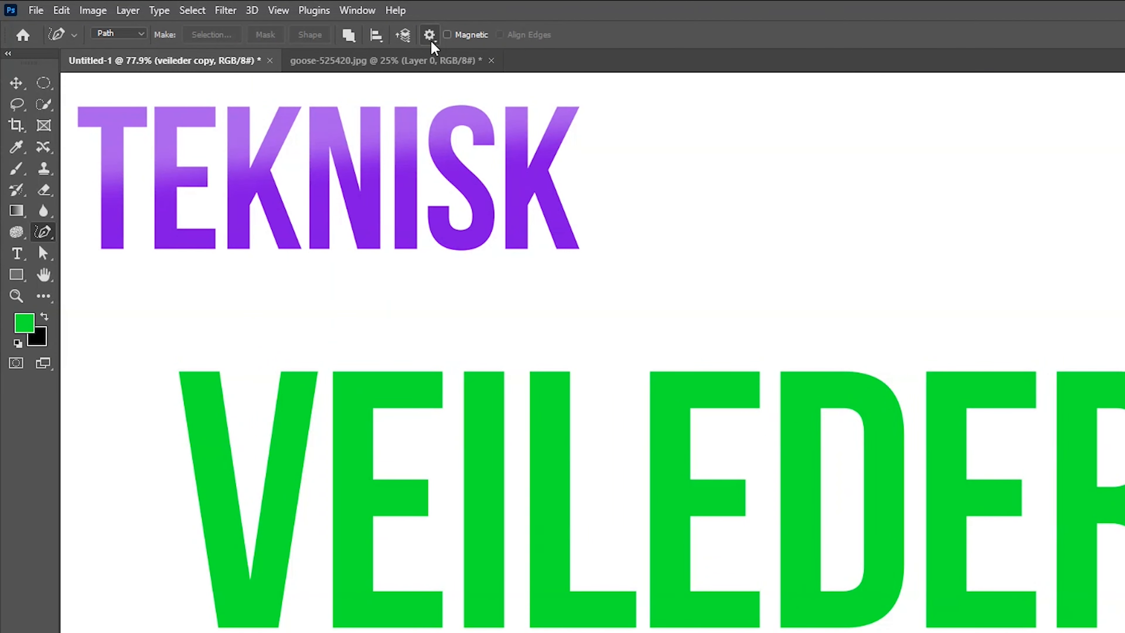
left_click(429, 35)
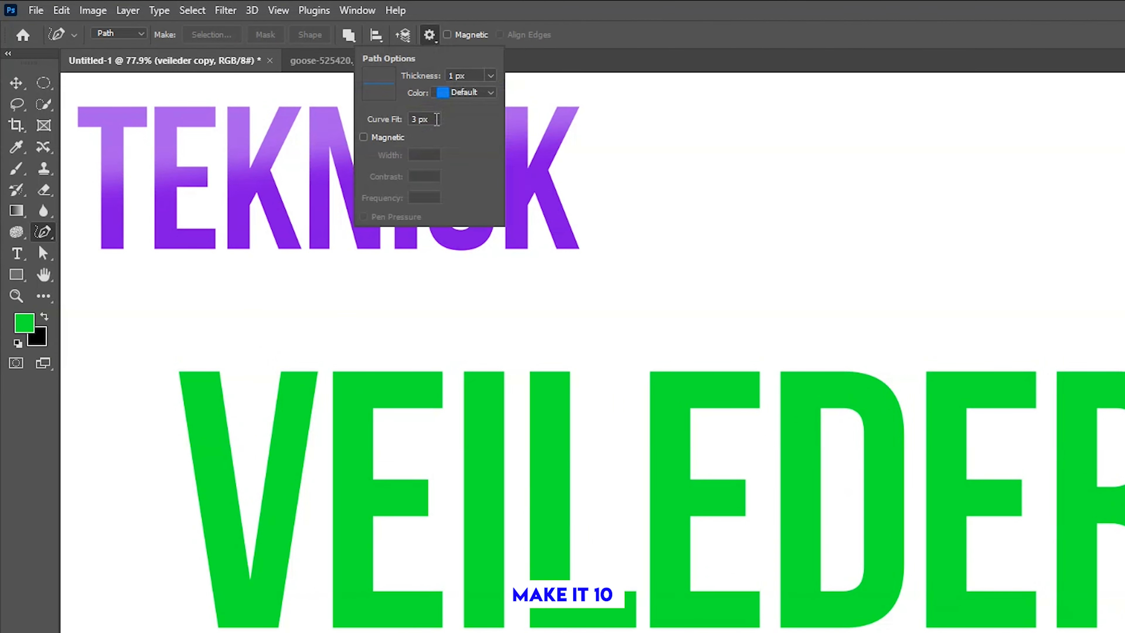
triple_click(423, 119)
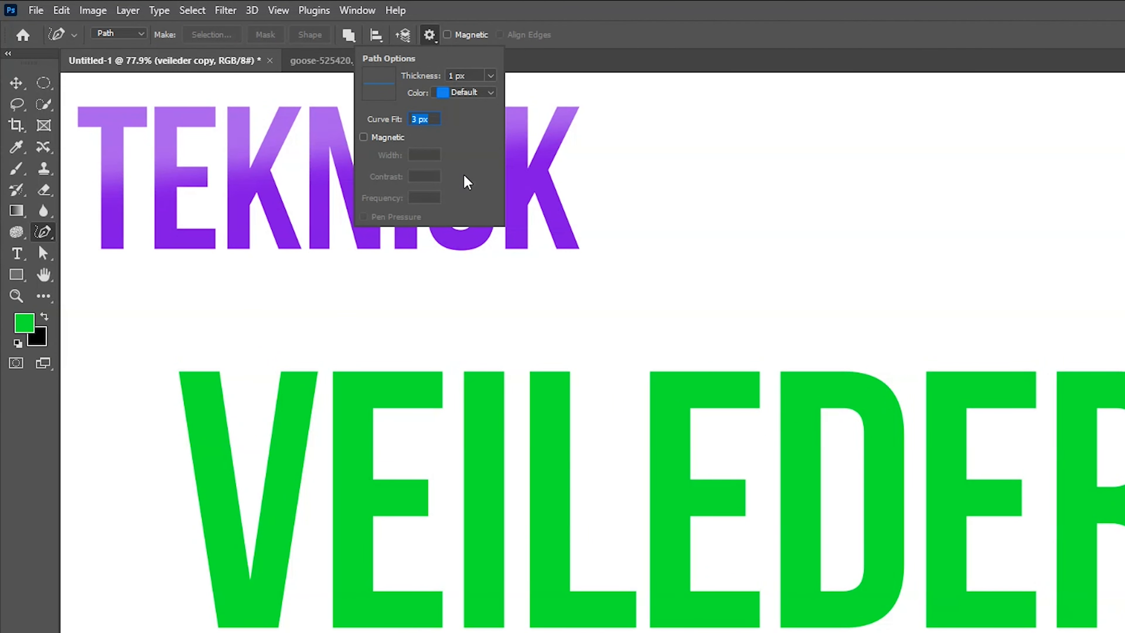
type("10")
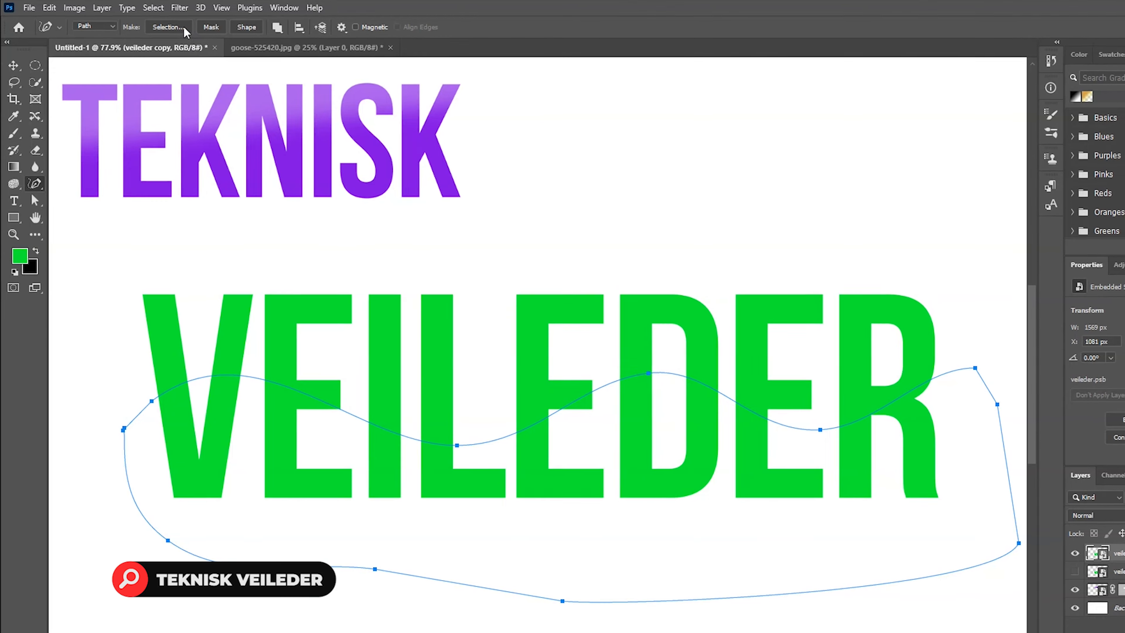
left_click(167, 26)
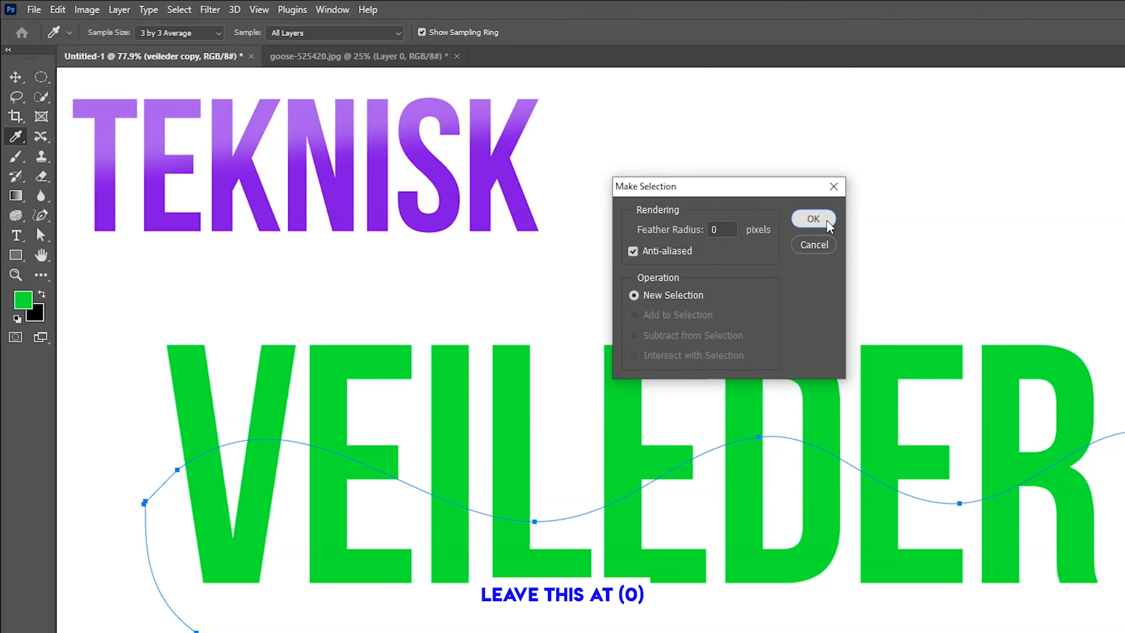
Step: Mask the VEILEDER copy to the wavy selection with Feather 0 and reveal the original layer
left_click(812, 218)
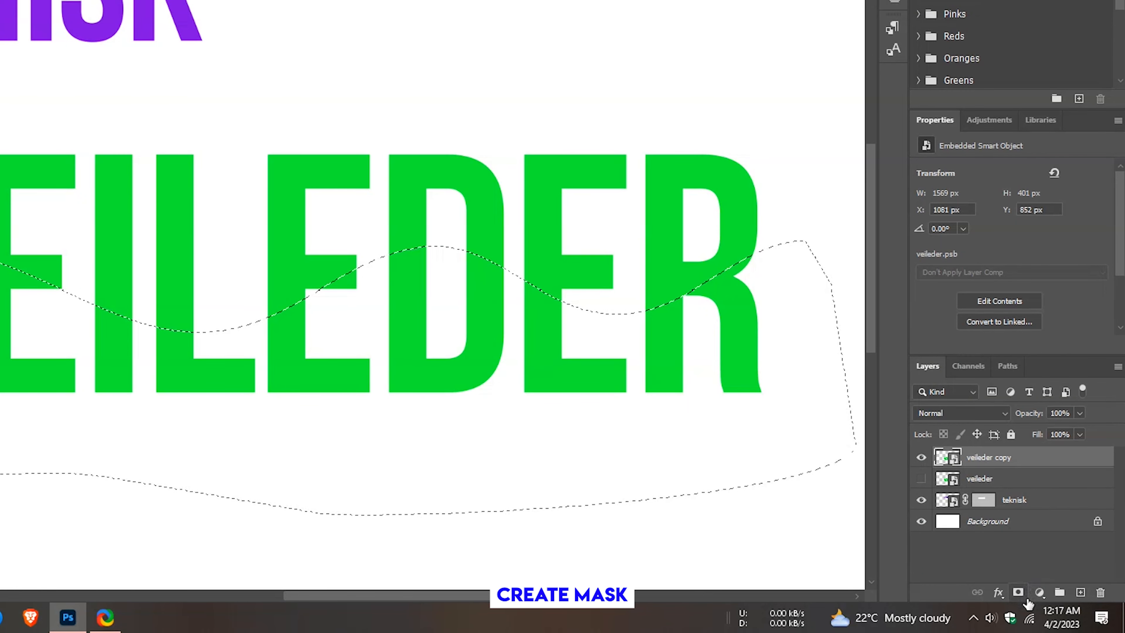
left_click(1017, 592)
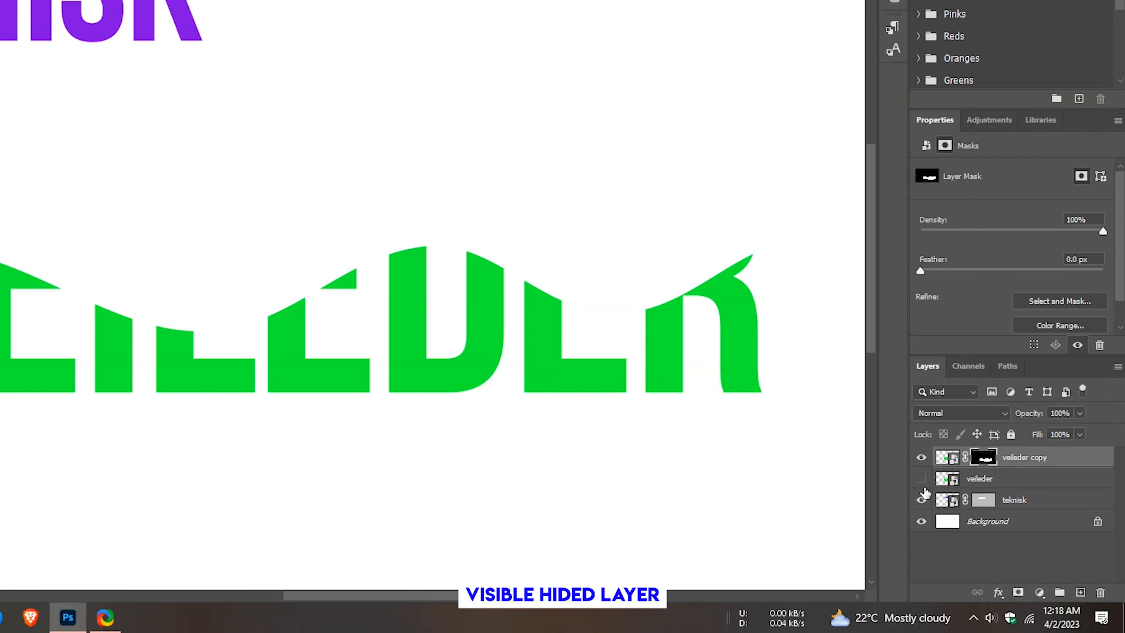
left_click(922, 479)
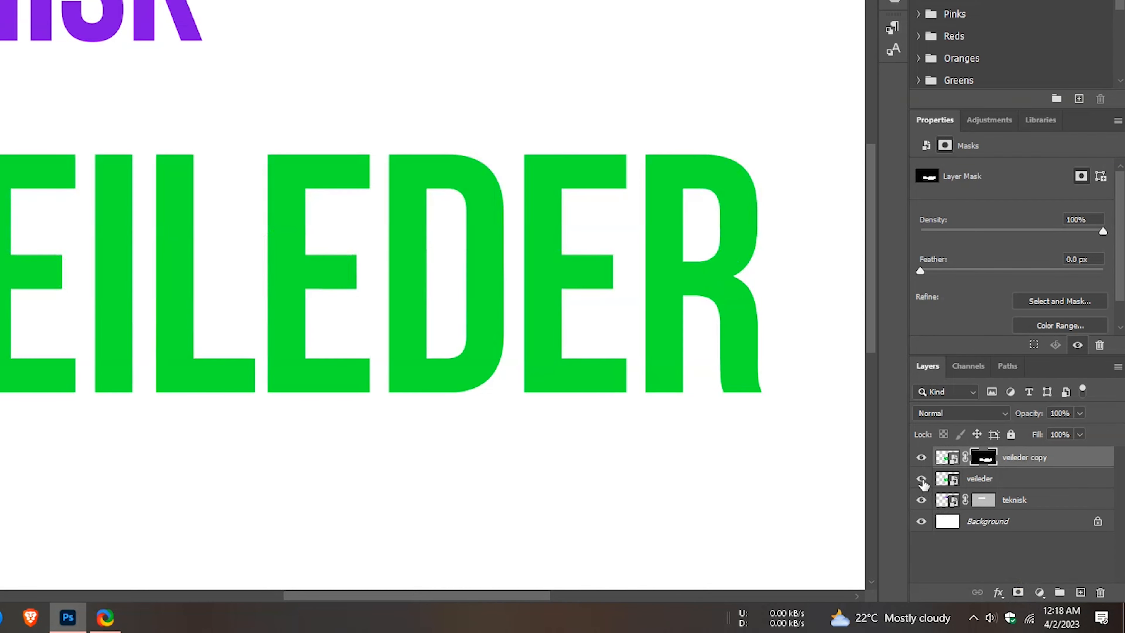
left_click(921, 478)
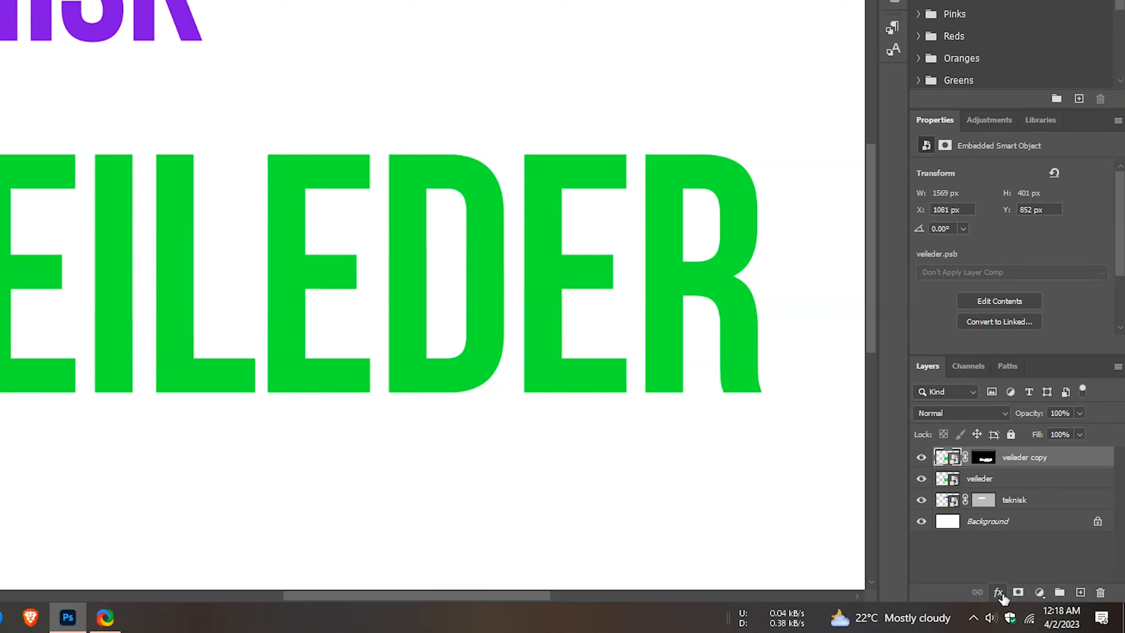
Step: Add a lighter green Color Overlay effect to the masked VEILEDER copy
left_click(997, 592)
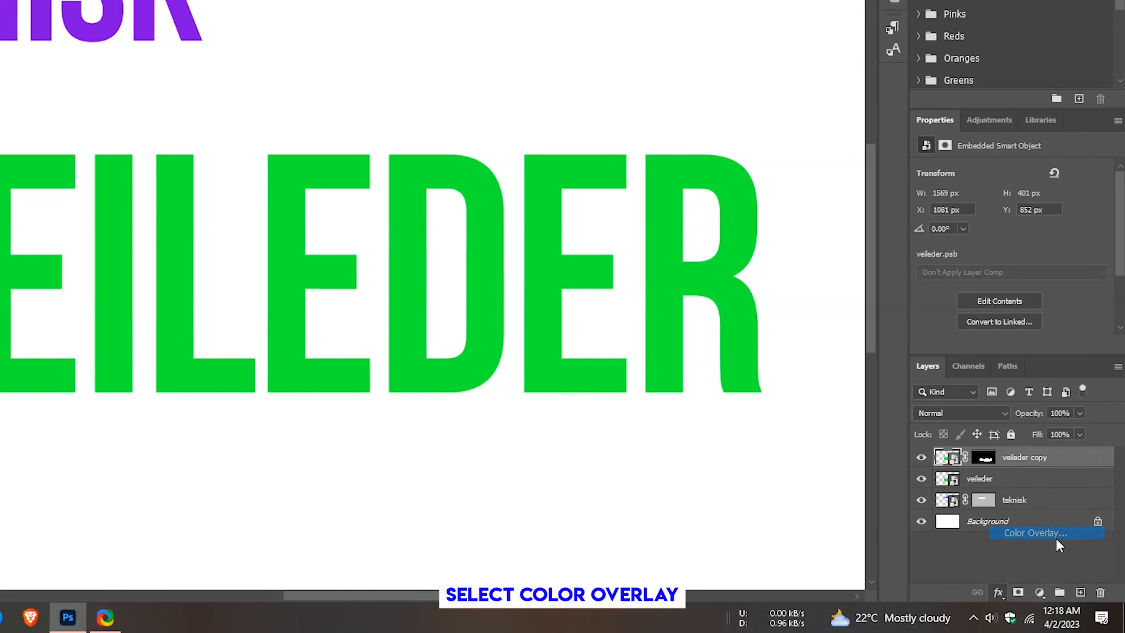
left_click(1033, 532)
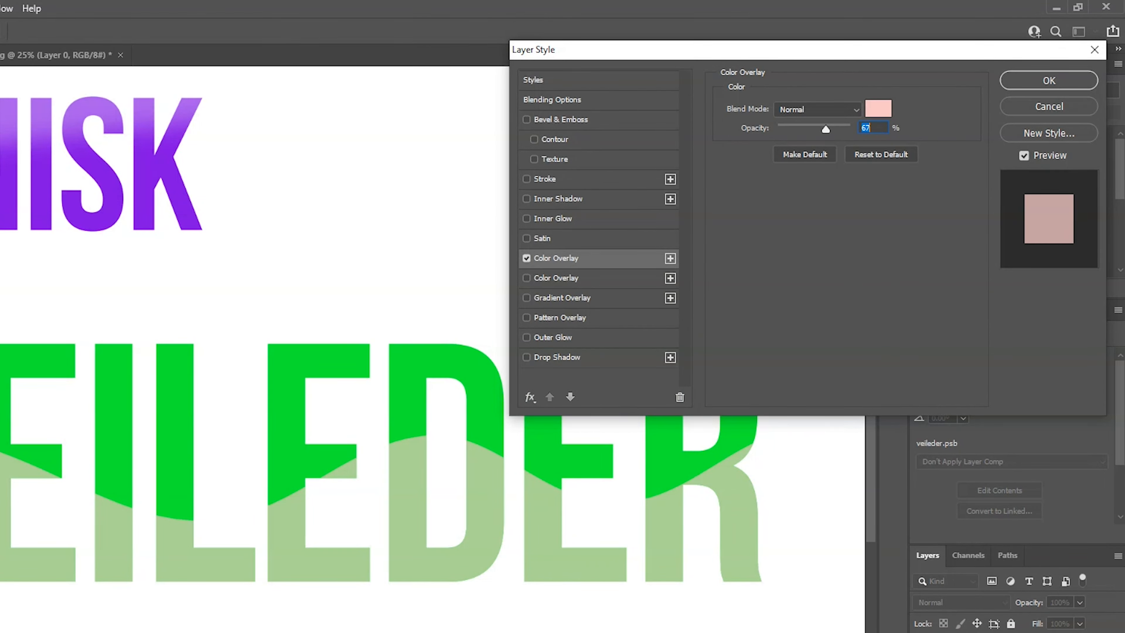
mouse_move(880, 181)
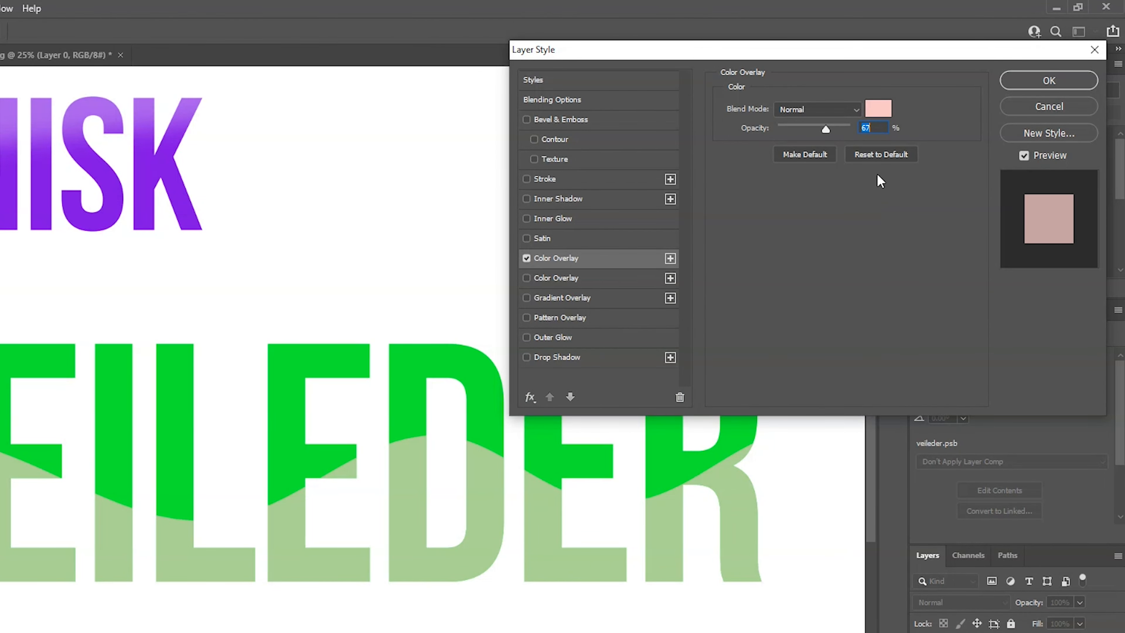
left_click(878, 109)
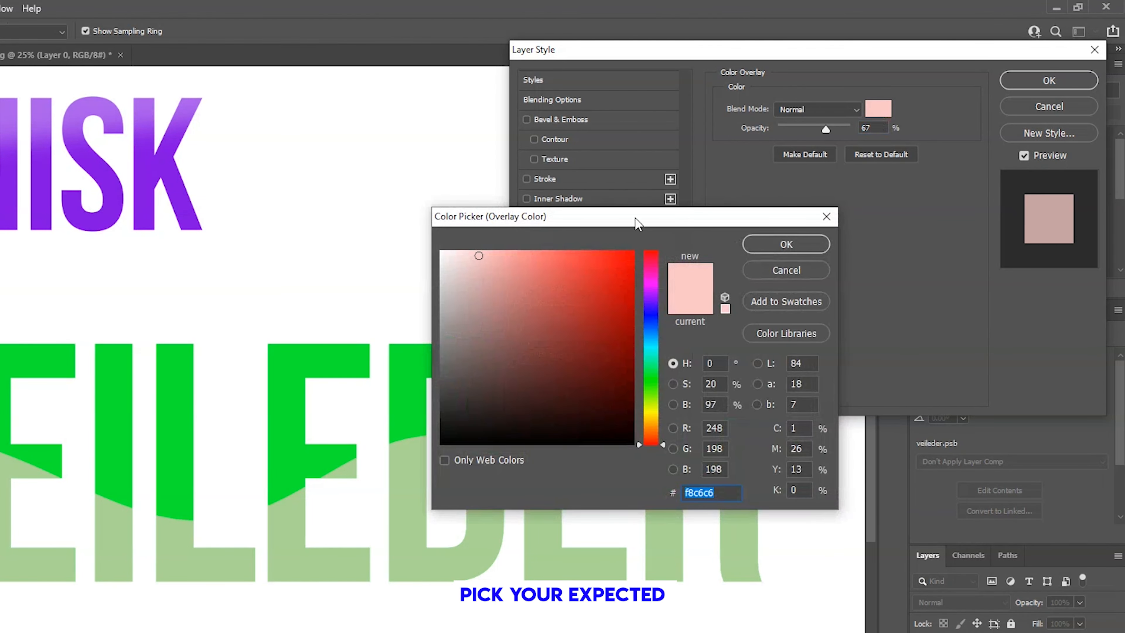
left_click(575, 280)
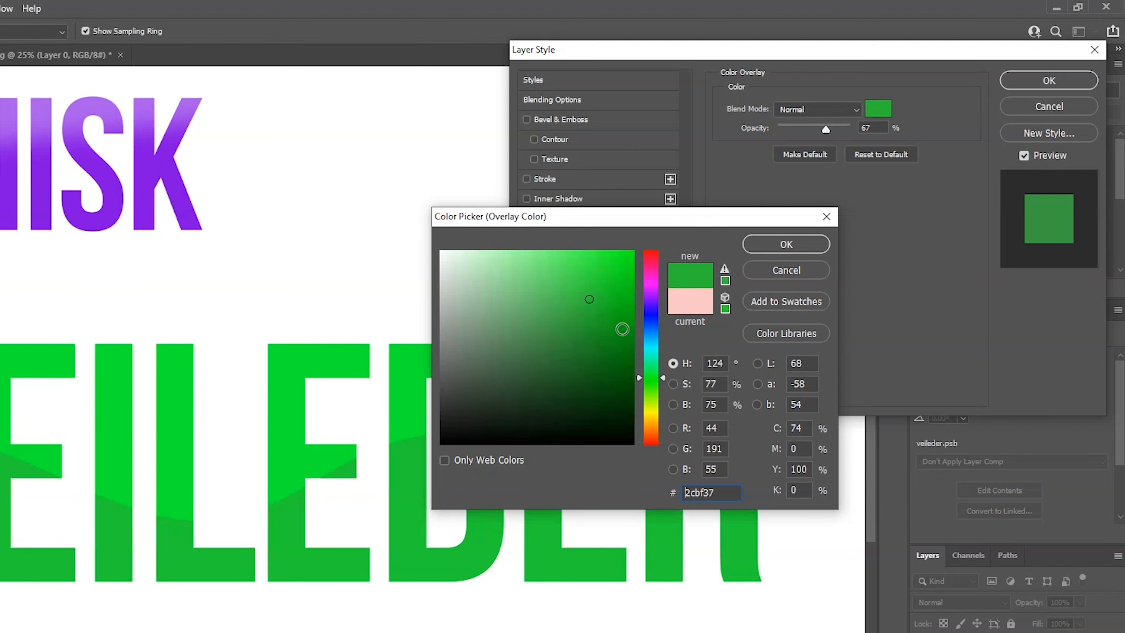
left_click(562, 269)
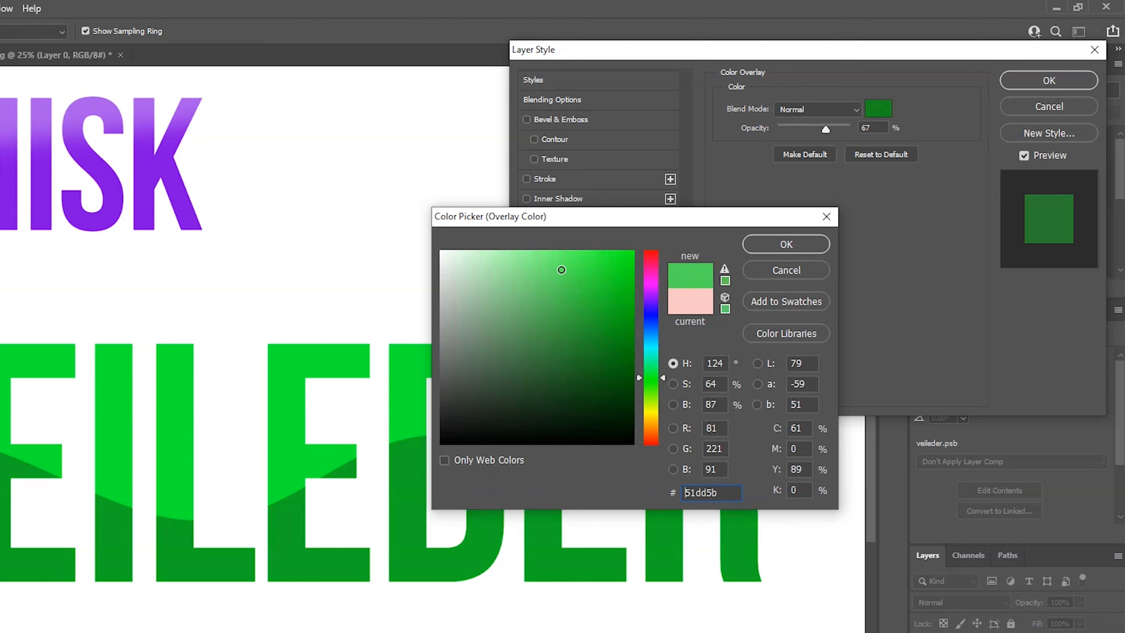
left_click(561, 287)
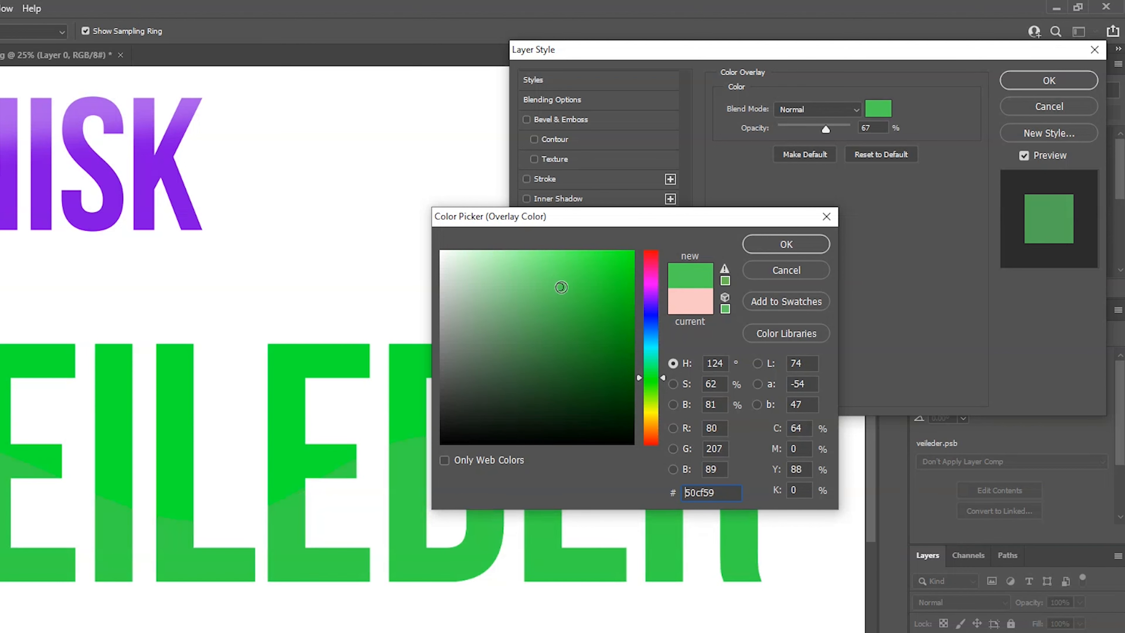
left_click(785, 244)
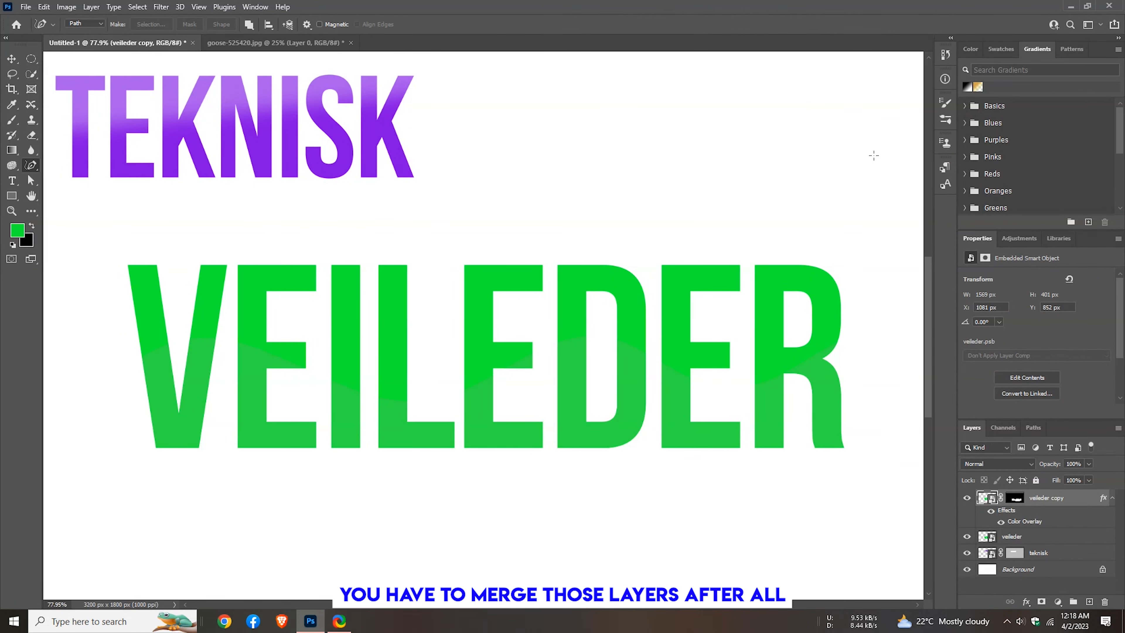
Step: Merge both VEILEDER layers and move TEKNISK to sit centred just above VEILEDER
left_click(12, 58)
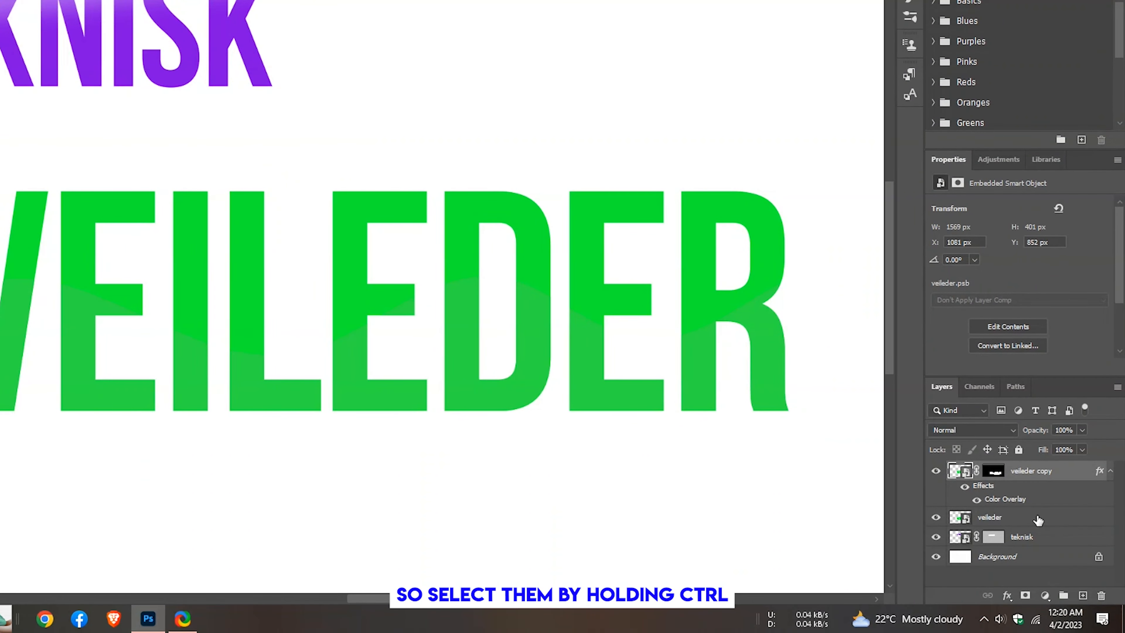
left_click(990, 517)
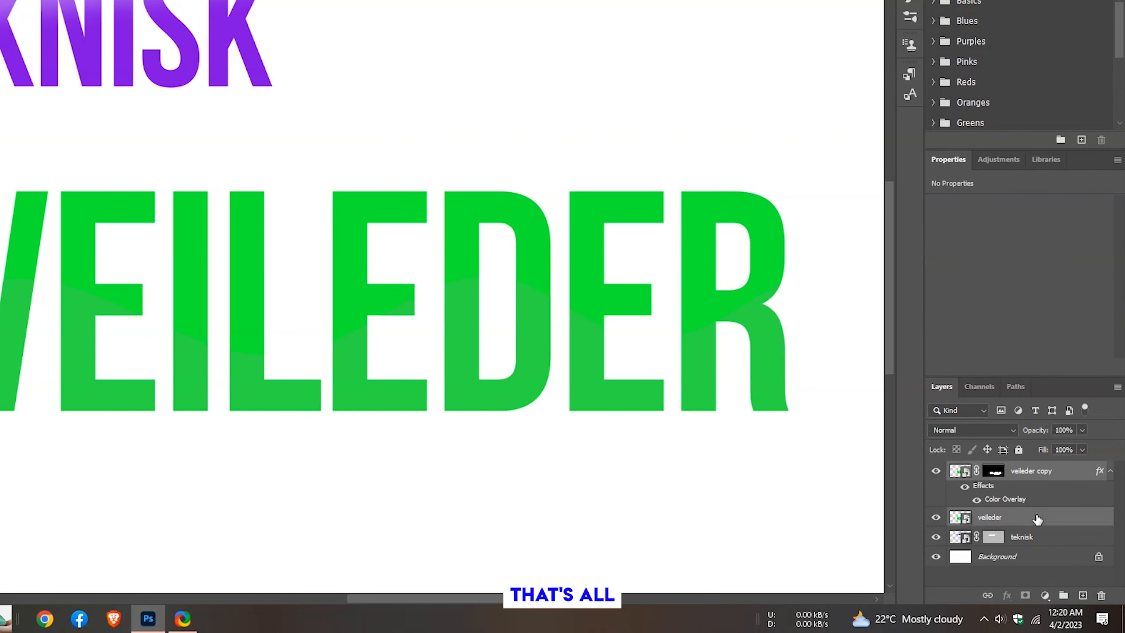
right_click(990, 516)
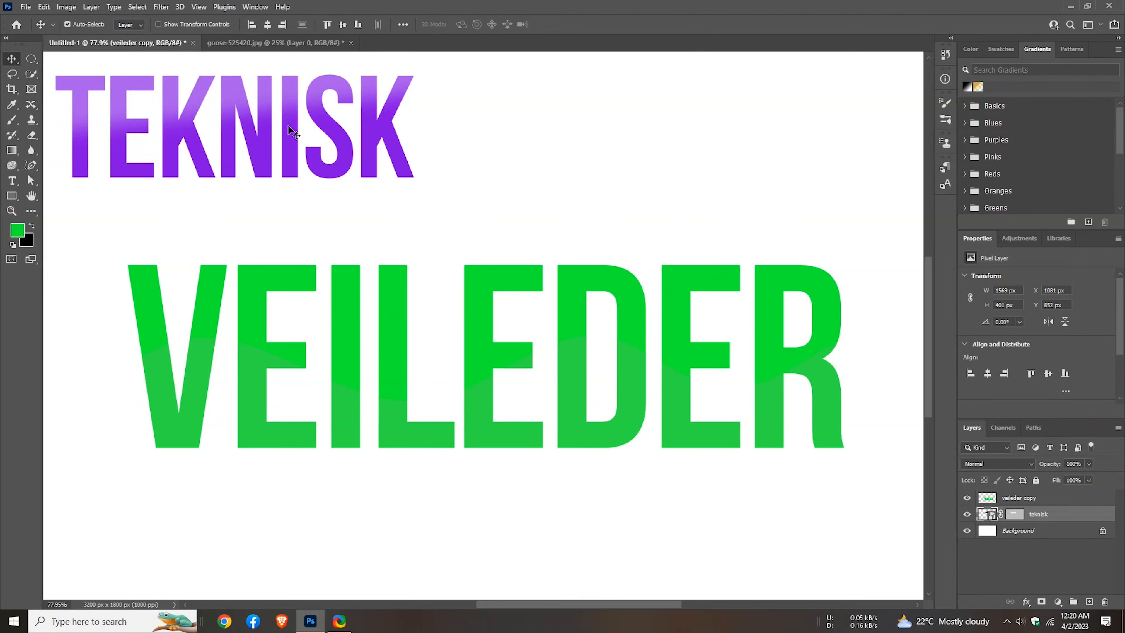
left_click_drag(244, 125, 495, 190)
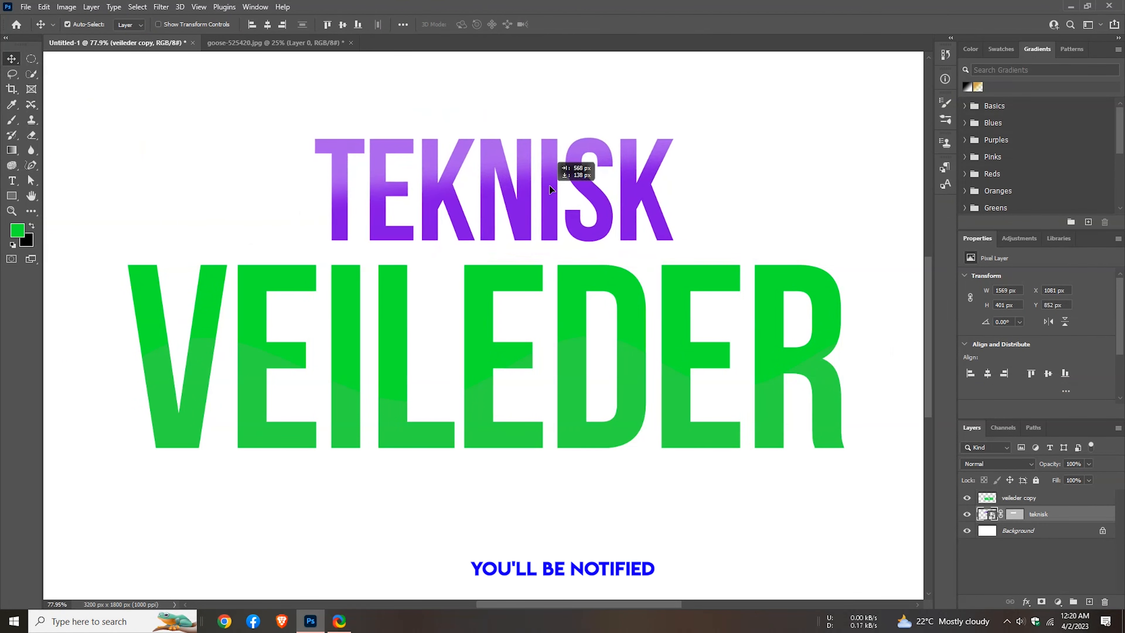
left_click(1038, 514)
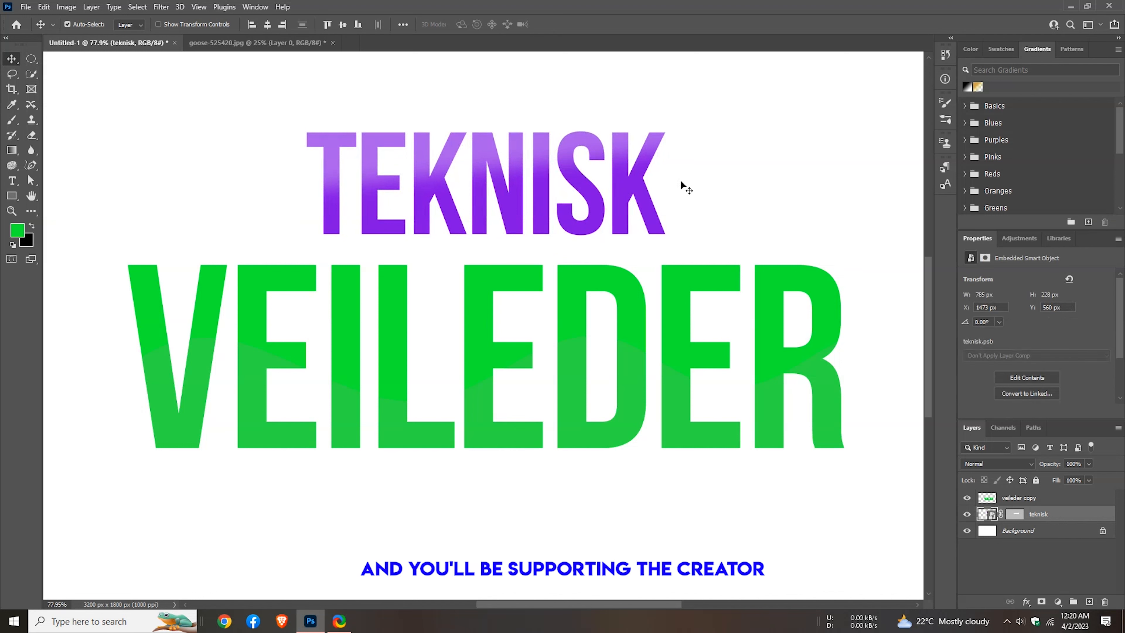